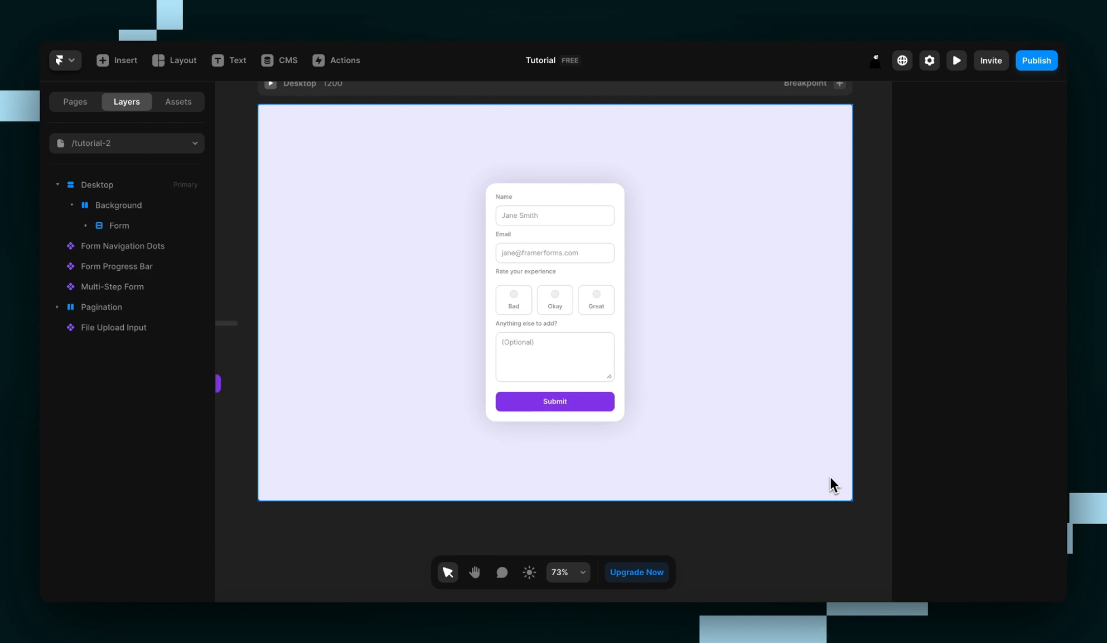
{"action": "mouse_move", "coordinate": [833, 386]}
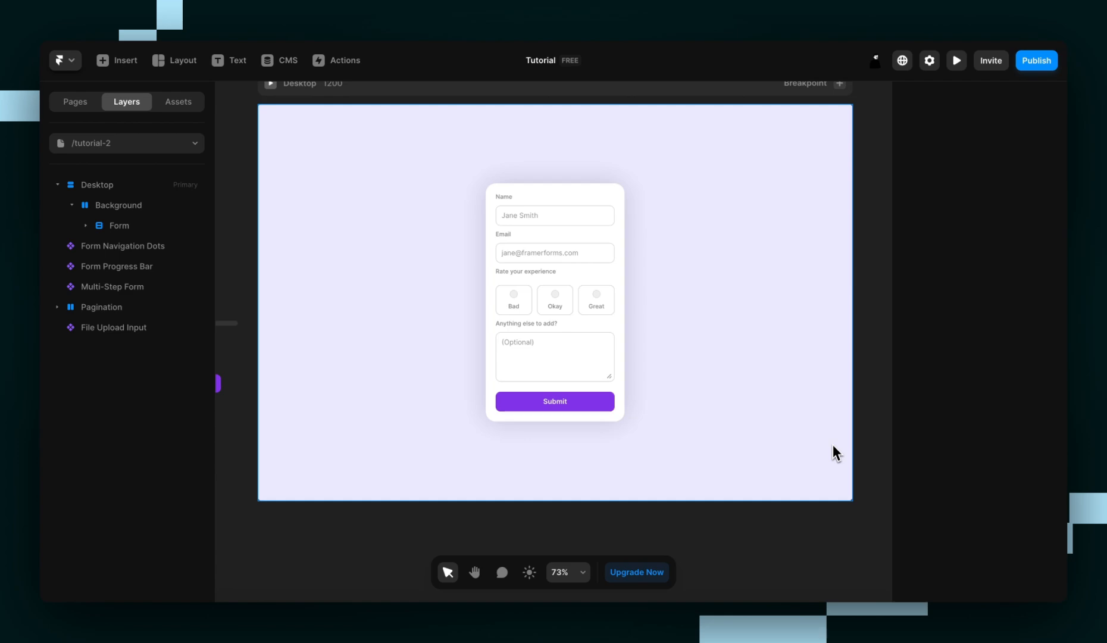
{"action": "mouse_move", "coordinate": [844, 353]}
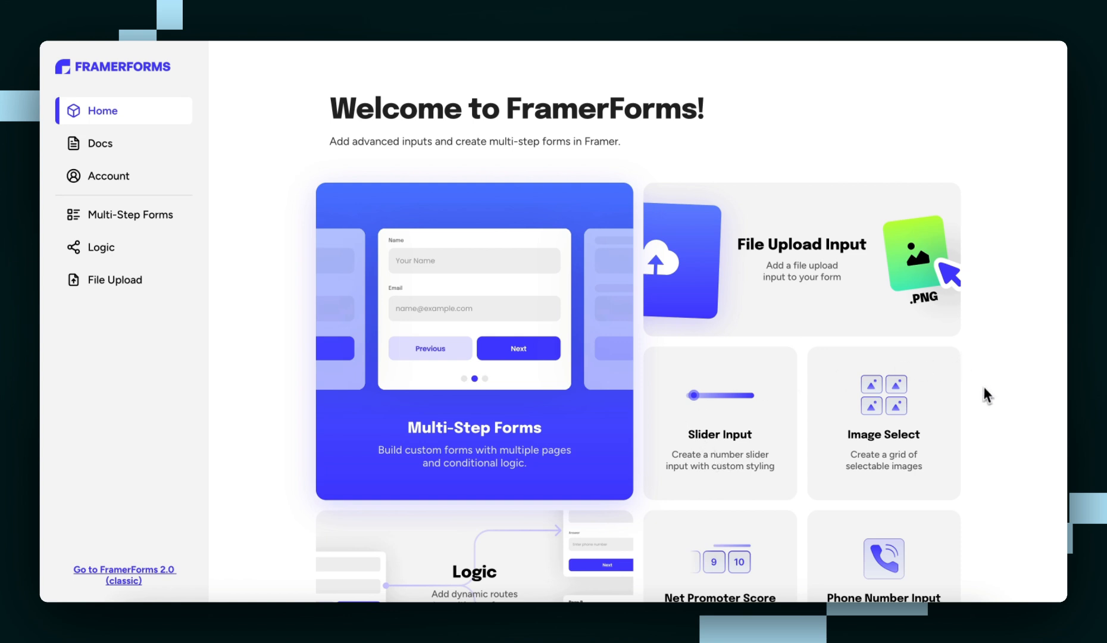
Scroll through the FramerForms Home page component cards, including Text Area Auto Height
{"action": "scroll", "scroll_direction": "down", "scroll_amount": 3}
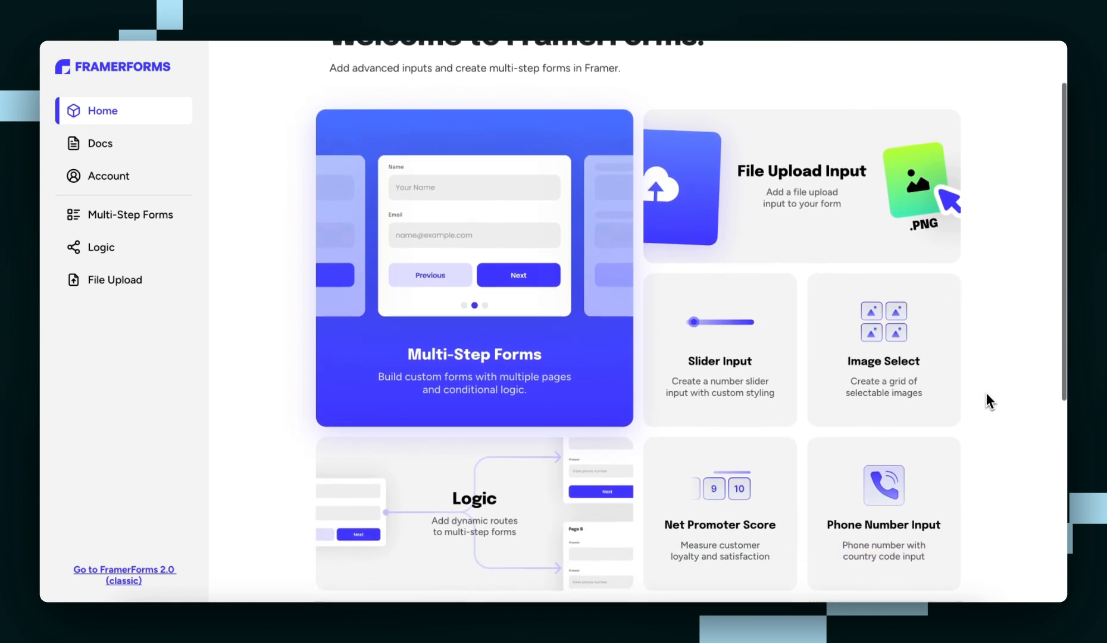
{"action": "scroll", "scroll_direction": "down", "scroll_amount": 3}
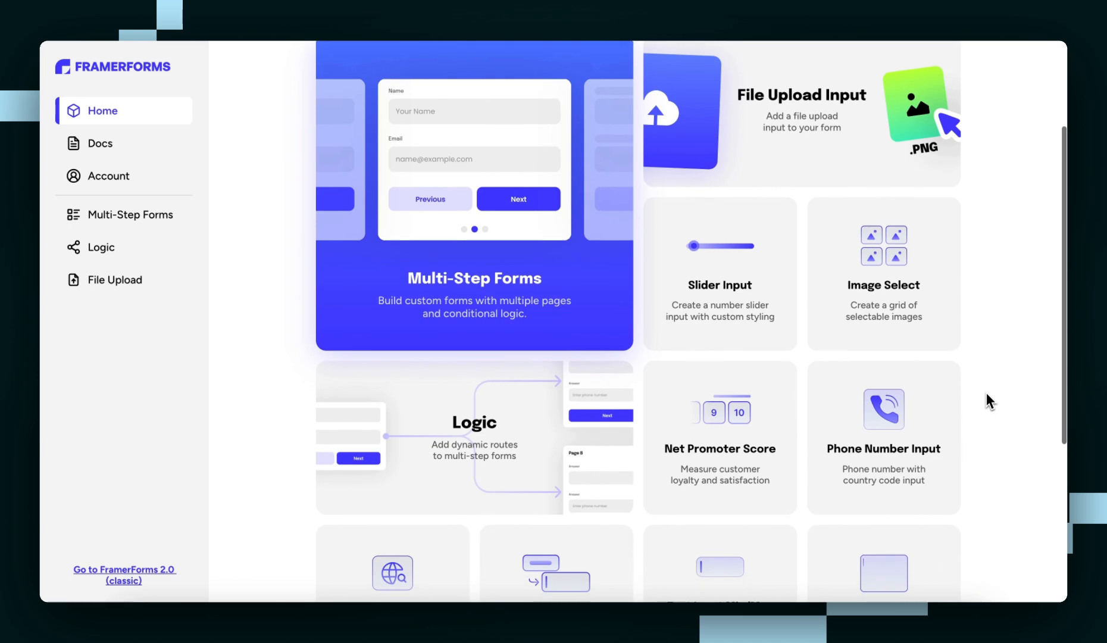
{"action": "scroll", "scroll_direction": "down", "scroll_amount": 3}
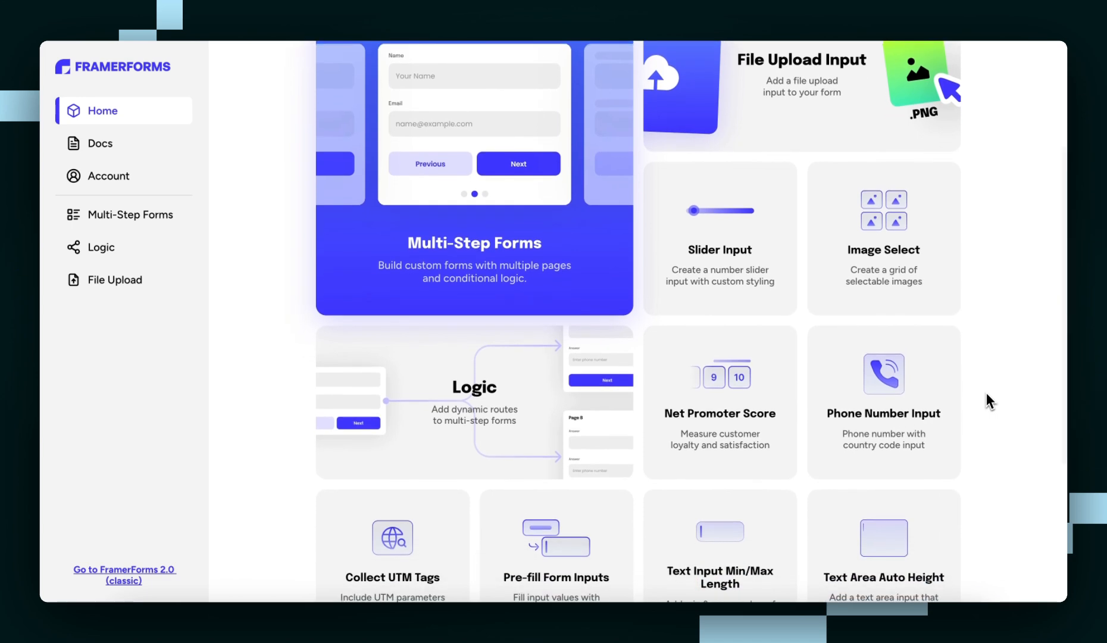
{"action": "scroll", "scroll_direction": "down", "scroll_amount": 3}
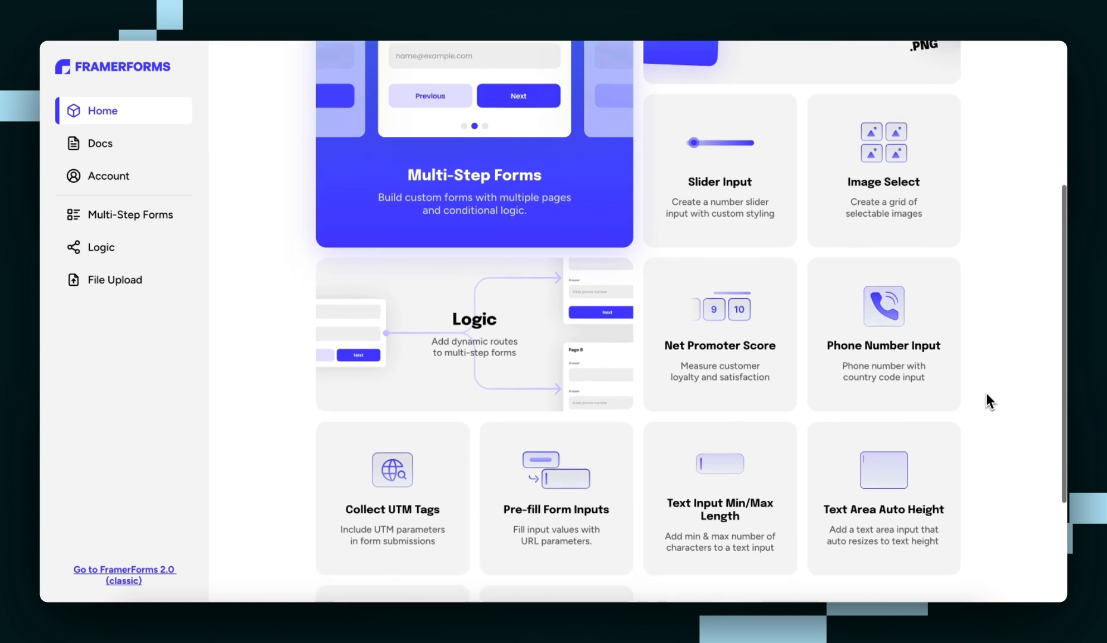
{"action": "scroll", "scroll_direction": "down", "scroll_amount": 3}
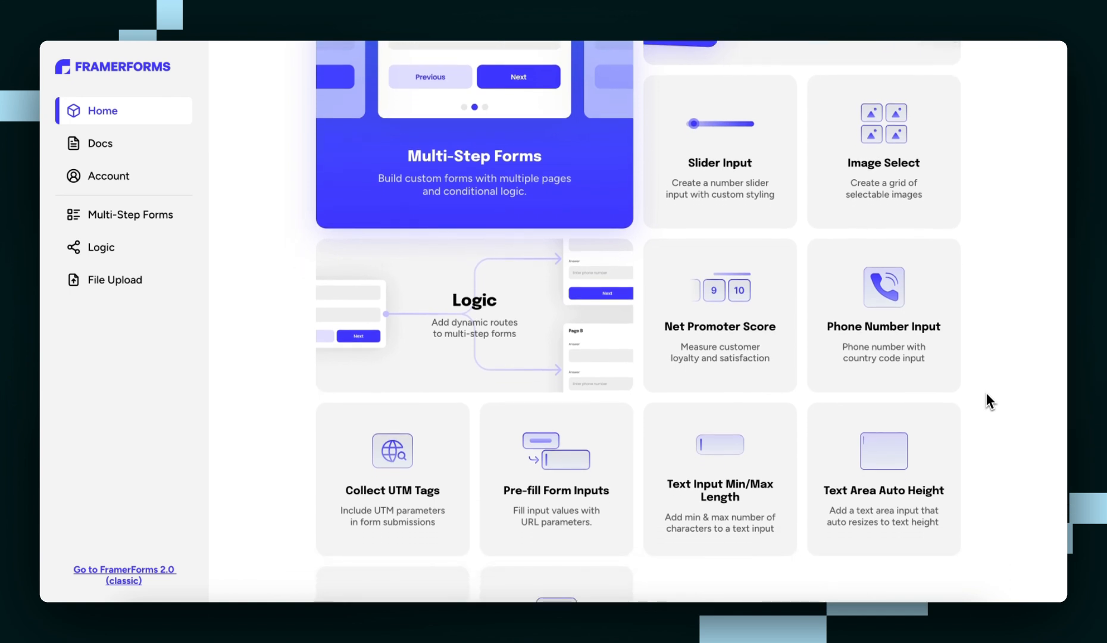
{"action": "scroll", "scroll_direction": "down", "scroll_amount": 3}
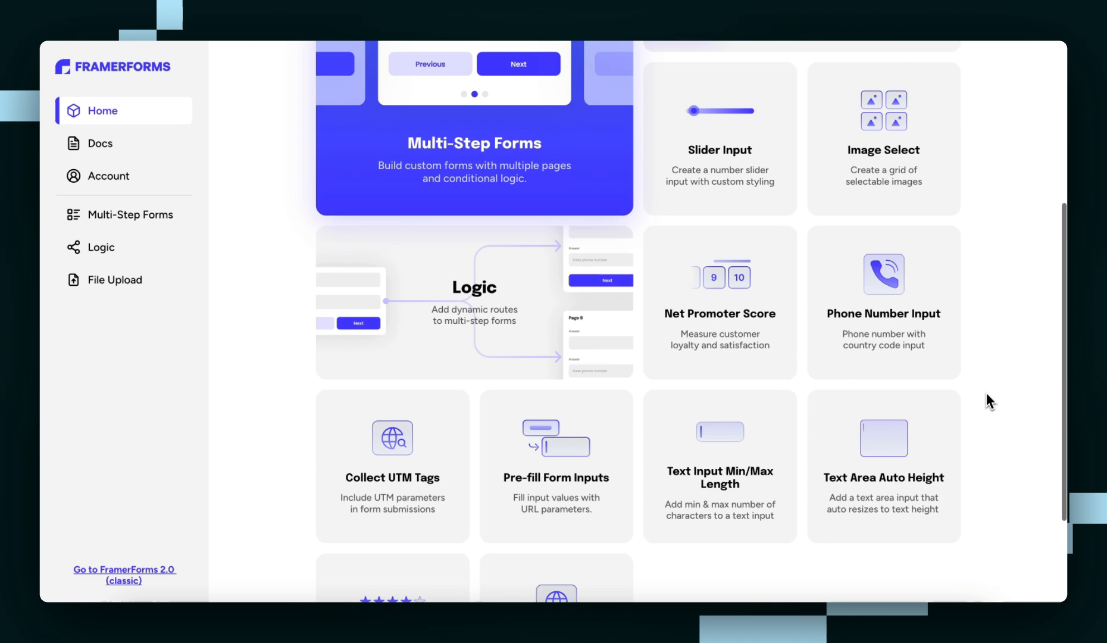
{"action": "scroll", "scroll_direction": "down", "scroll_amount": 3}
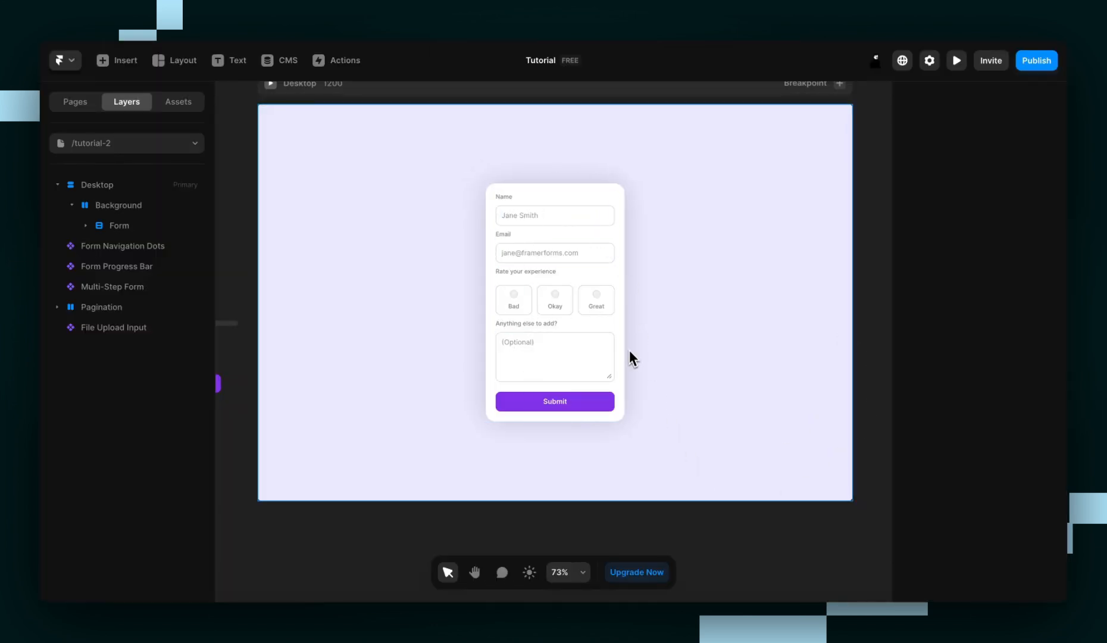
{"action": "mouse_move", "coordinate": [744, 486]}
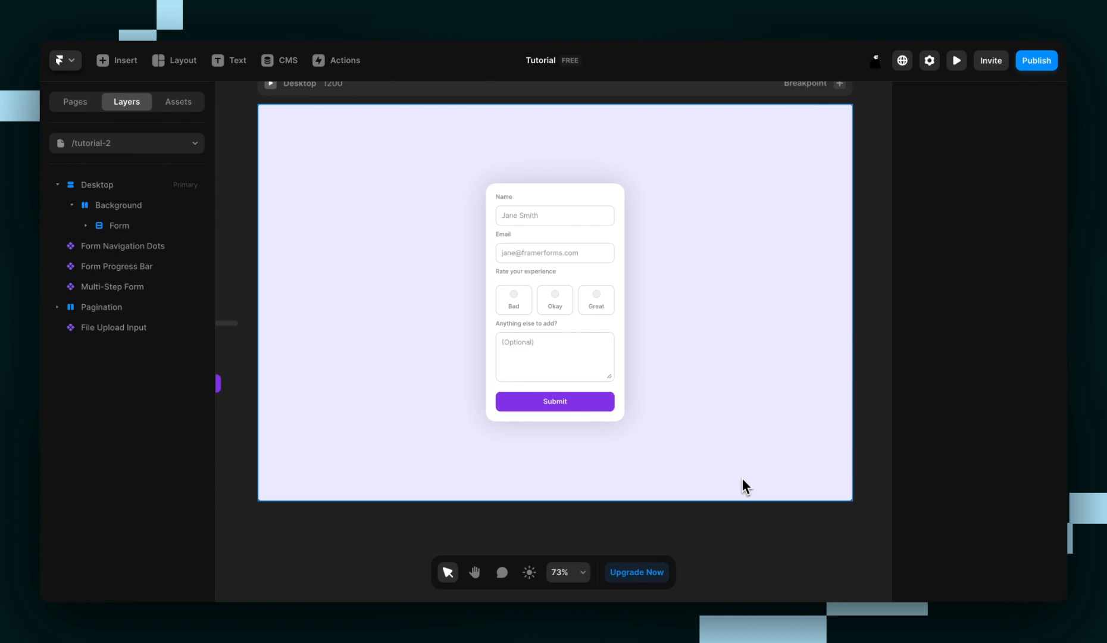
{"action": "mouse_move", "coordinate": [738, 481]}
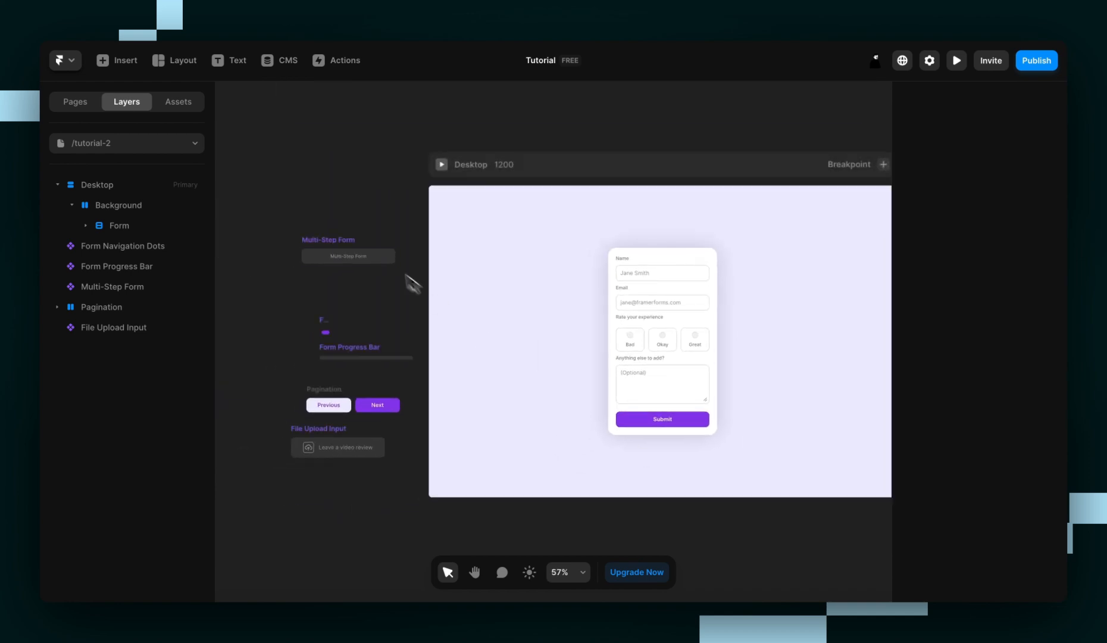
Insert the Multi-Step Form component into the feedback form card
{"action": "left_click", "coordinate": [660, 339]}
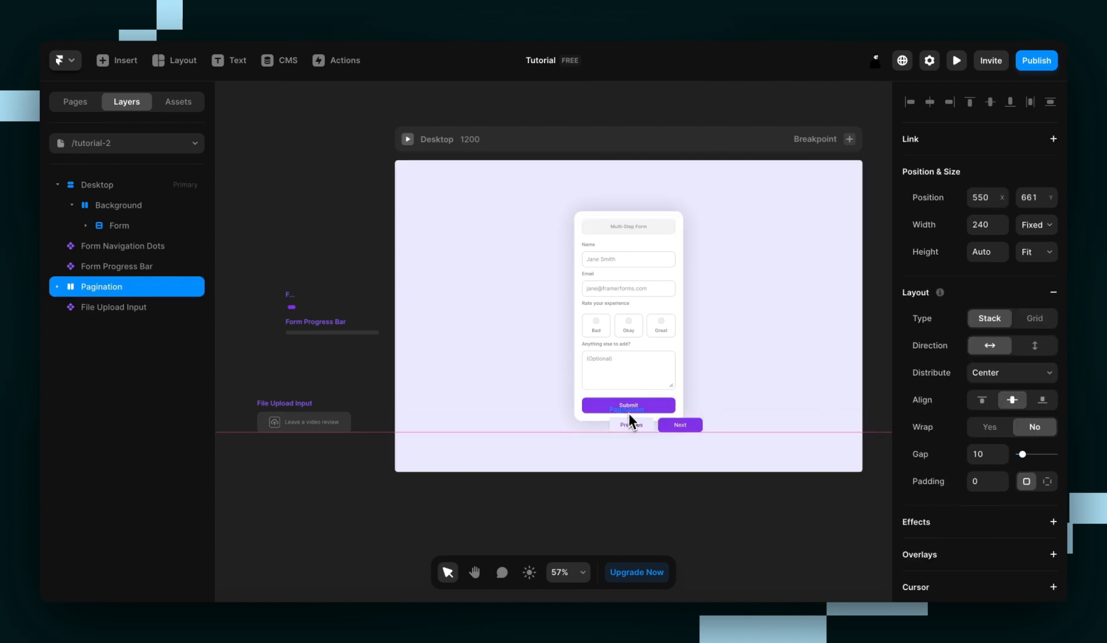
Preview the form, advance to the rating step, and try the Bad and Okay ratings
{"action": "left_click", "coordinate": [955, 60]}
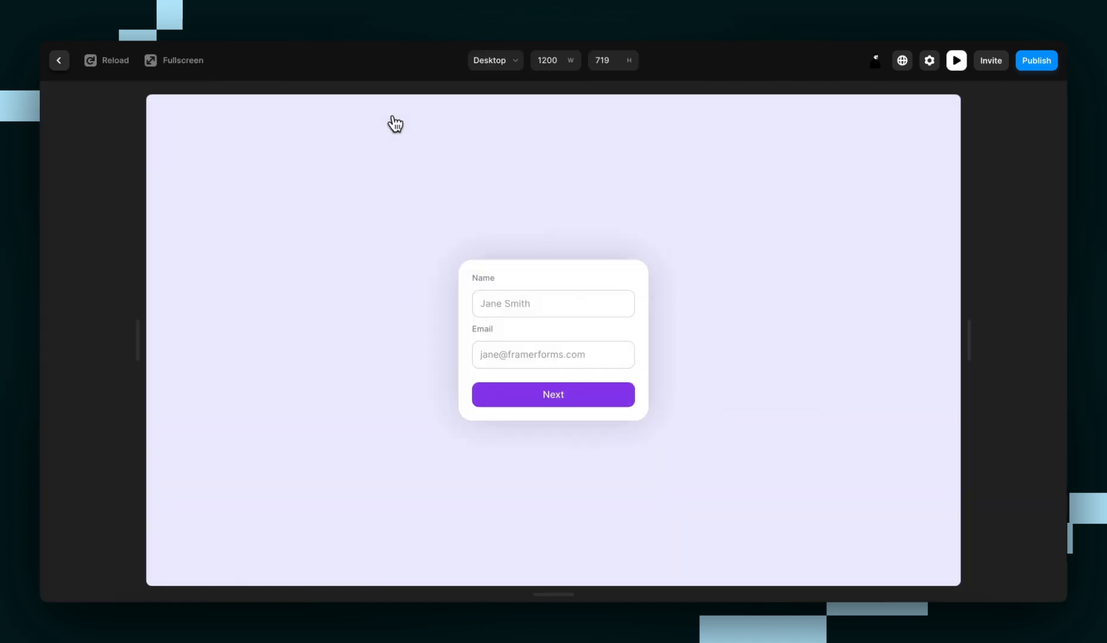
{"action": "left_click", "coordinate": [553, 394]}
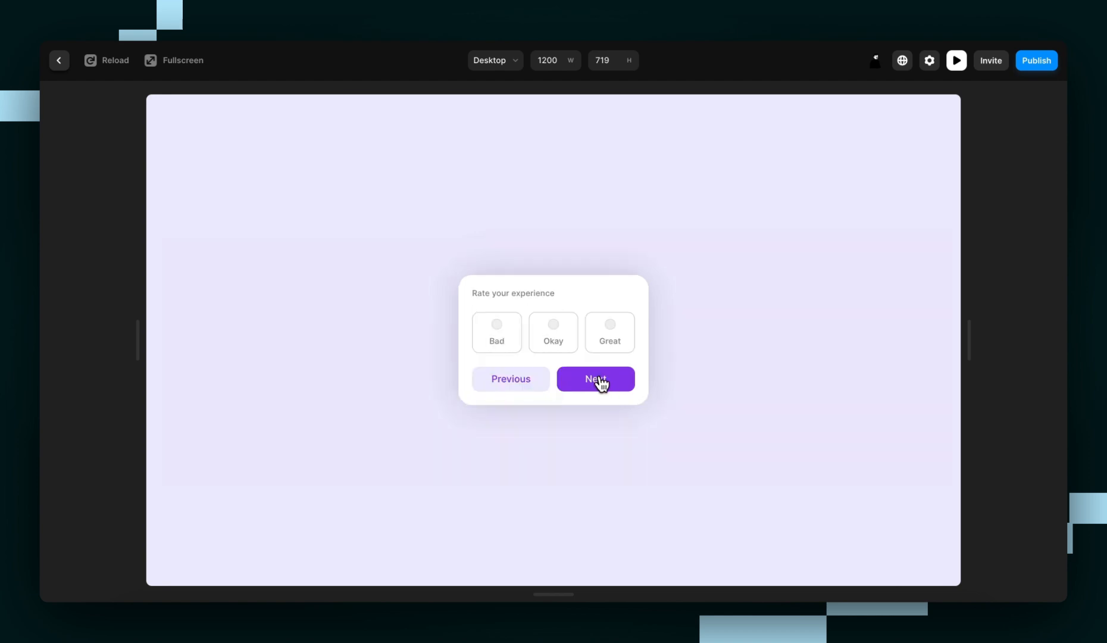
{"action": "left_click", "coordinate": [594, 378]}
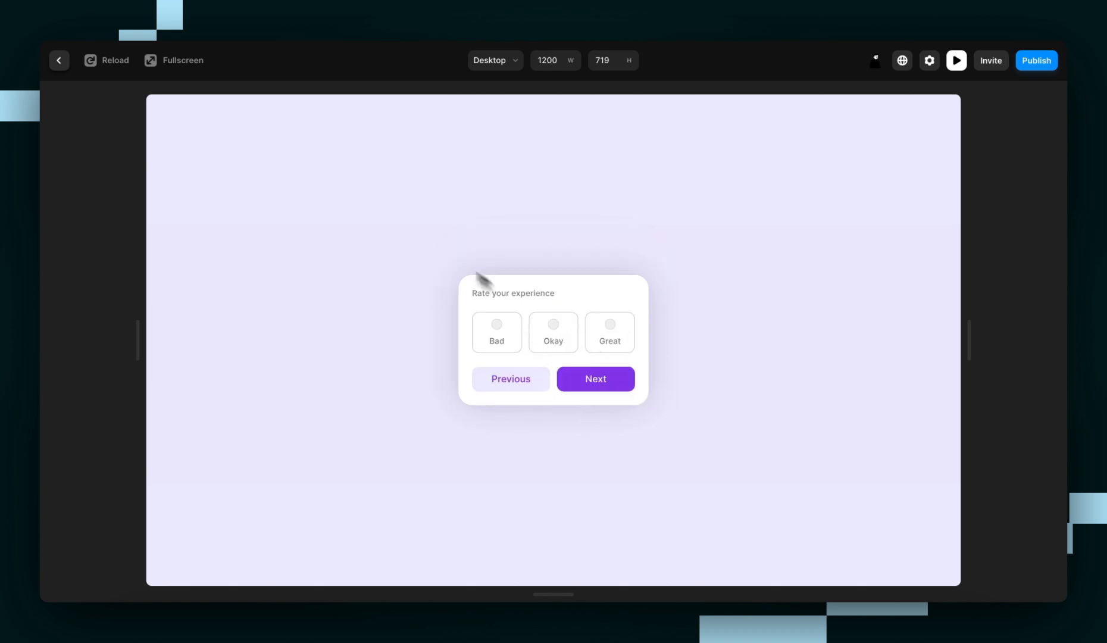
{"action": "left_click", "coordinate": [496, 324]}
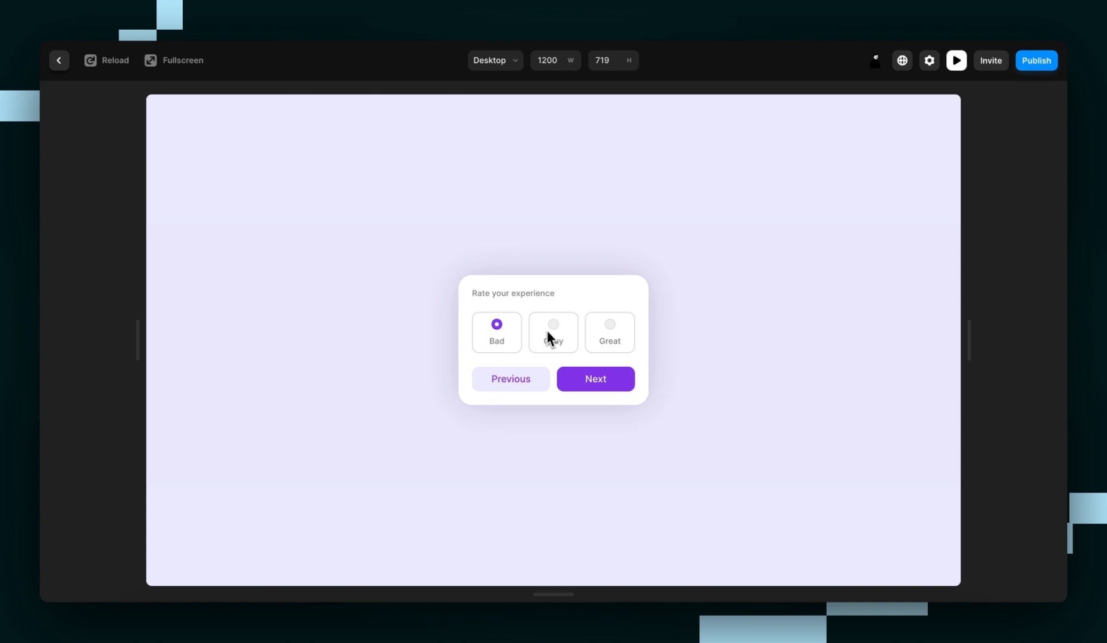
{"action": "left_click", "coordinate": [608, 324]}
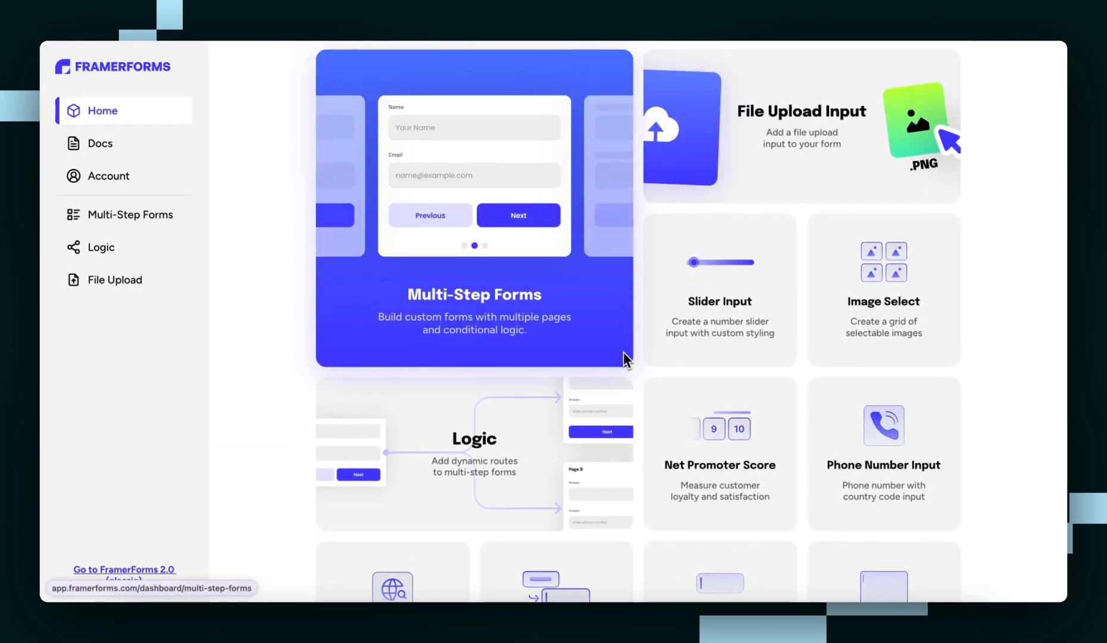
Scroll the FramerForms dashboard to find the Rating Input component
{"action": "scroll", "scroll_direction": "down", "scroll_amount": 3}
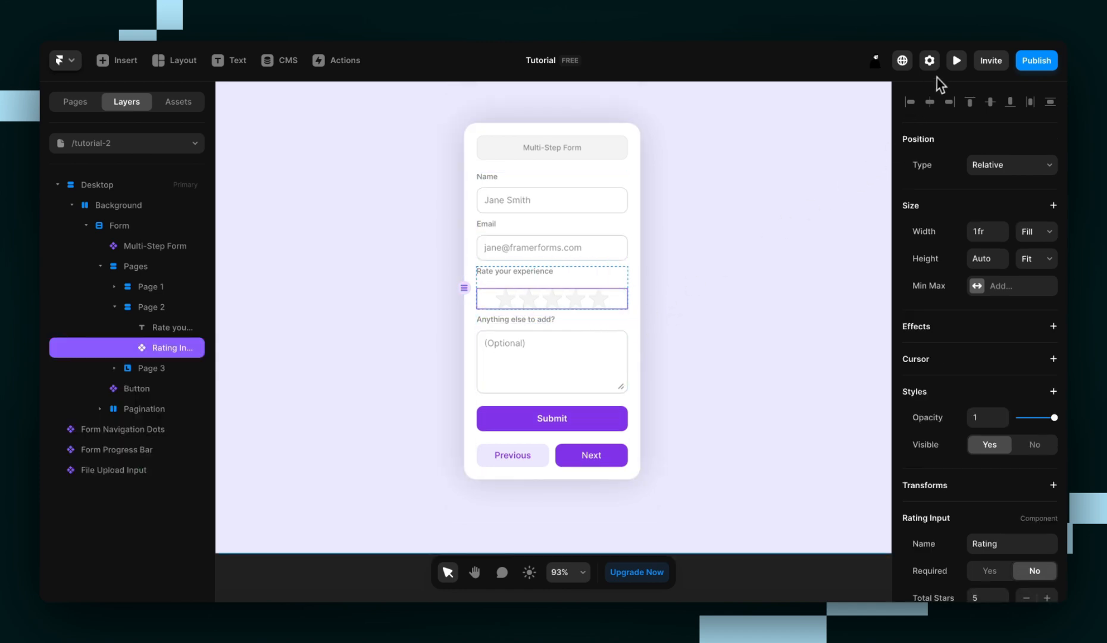
Preview the form and advance from the name and email step toward the star rating
{"action": "left_click", "coordinate": [955, 61]}
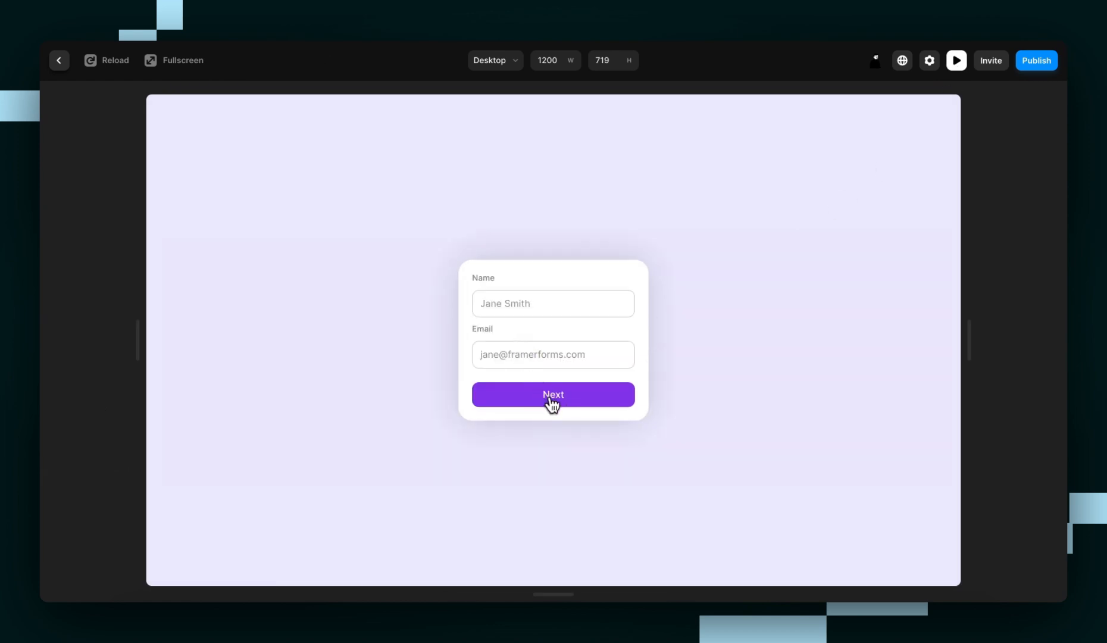
{"action": "left_click", "coordinate": [553, 394]}
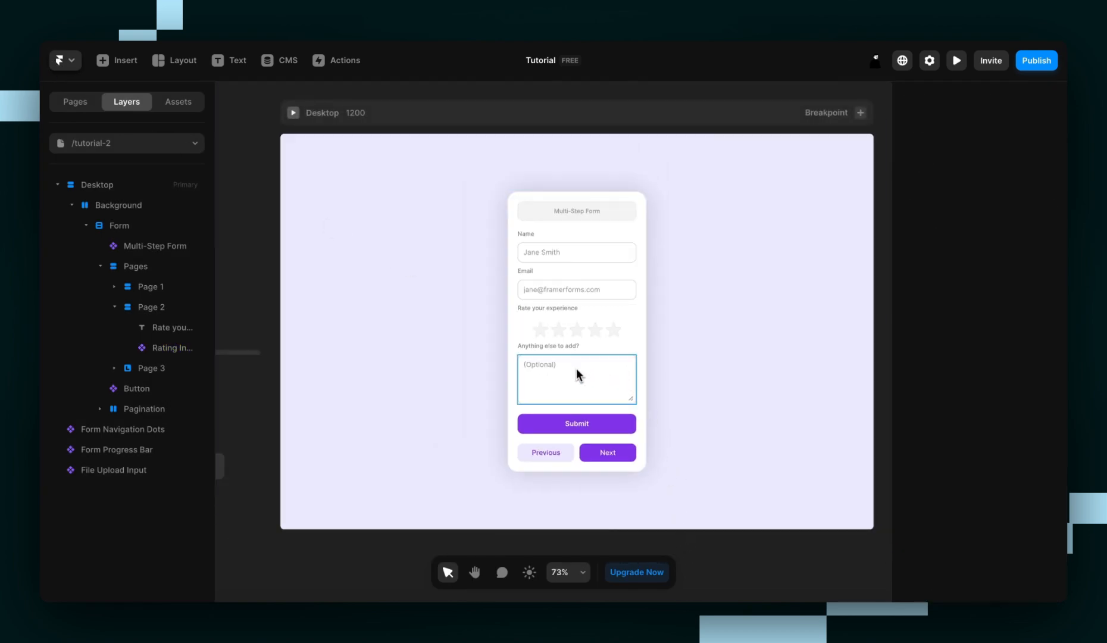
Select the optional comments text area on Page 3
{"action": "left_click", "coordinate": [576, 379]}
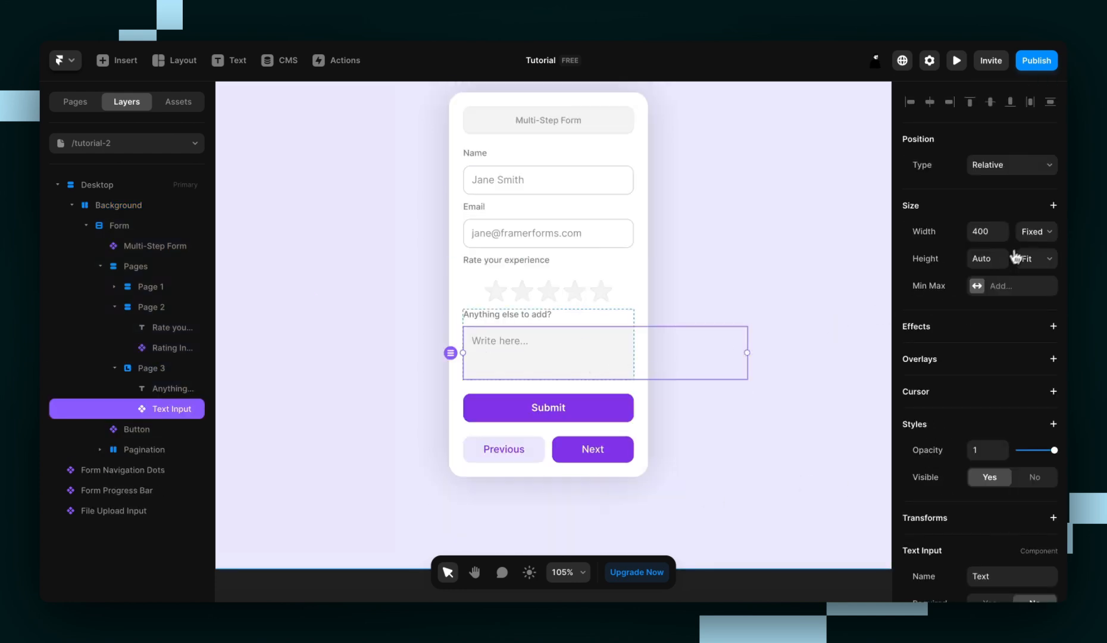
Set the Text Input width to Fill and preview the comments step
{"action": "left_click", "coordinate": [1034, 231]}
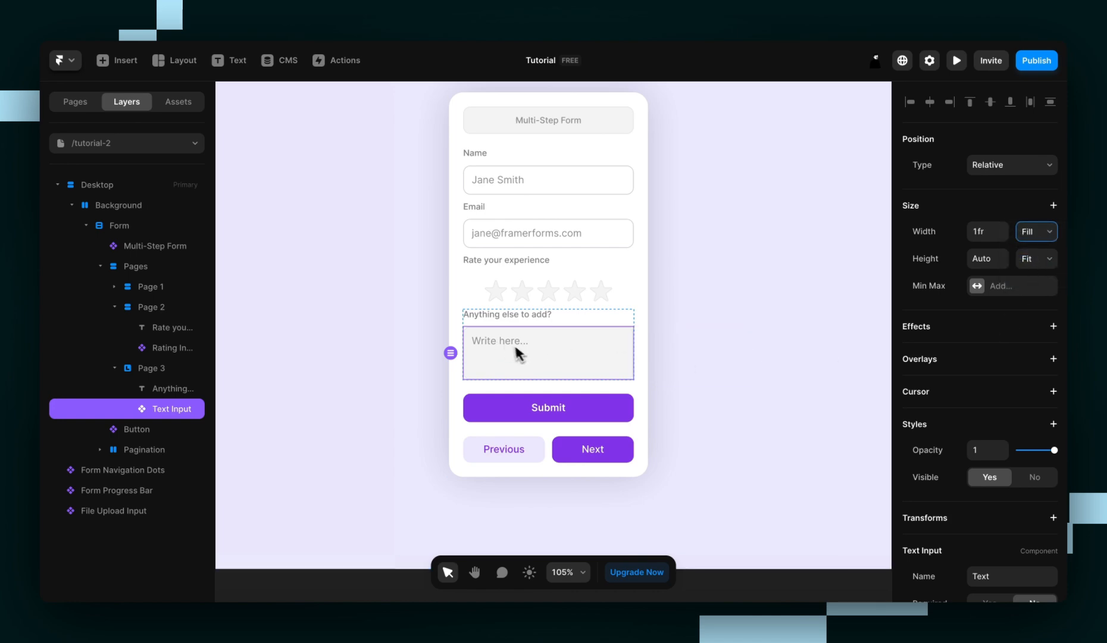
{"action": "left_click", "coordinate": [1034, 230]}
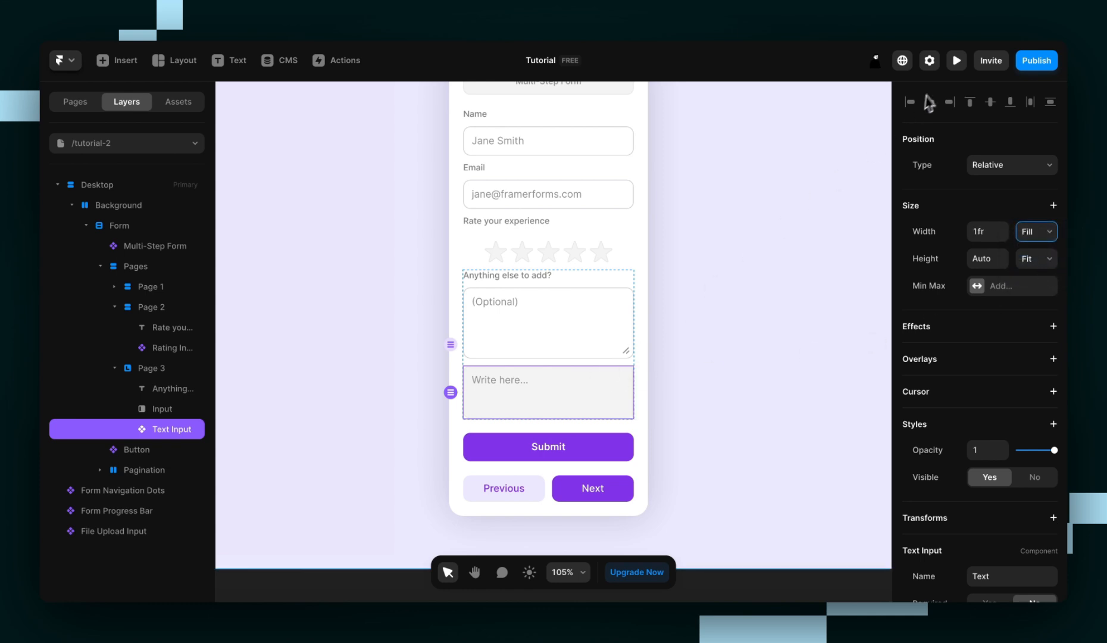
{"action": "left_click", "coordinate": [955, 60]}
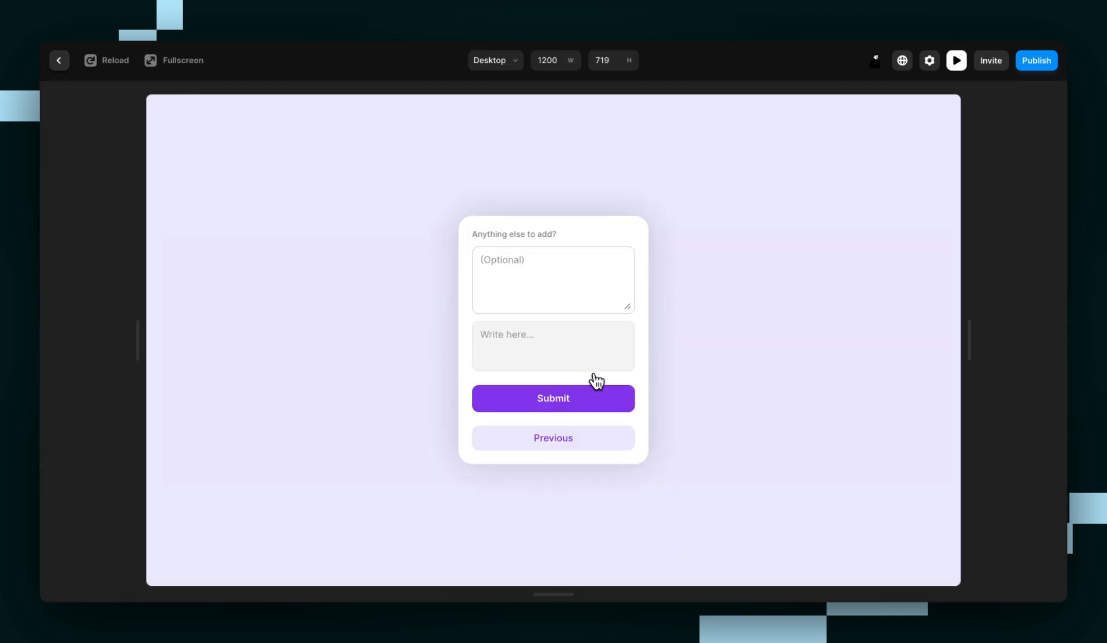
Compare writing in the old optional text area and the auto-height input in preview, then select Background
{"action": "left_click", "coordinate": [553, 279]}
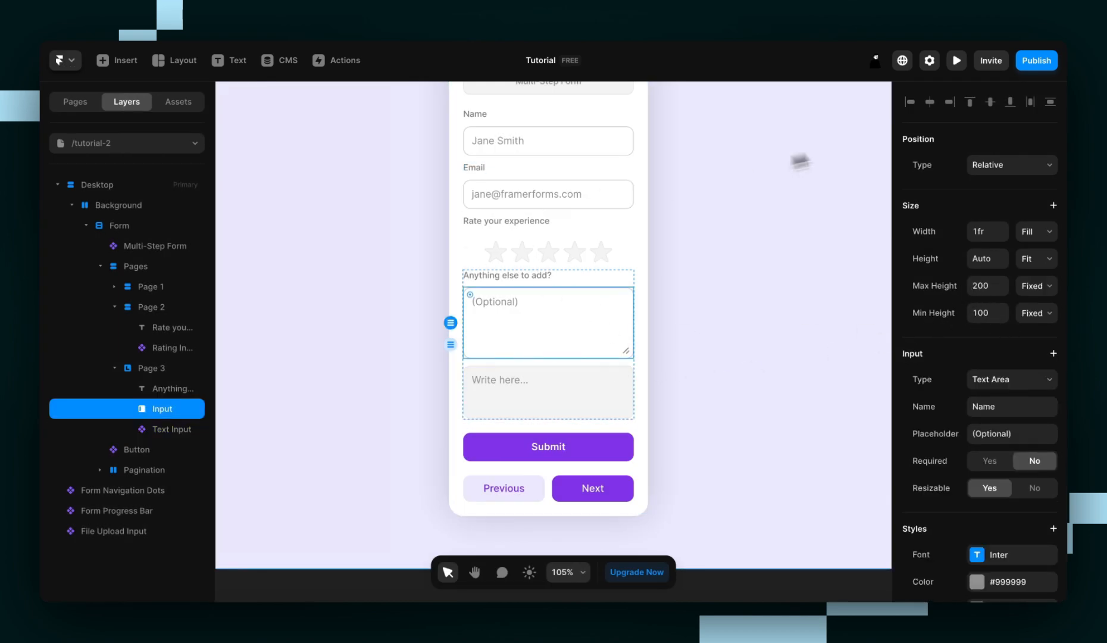
{"action": "left_click", "coordinate": [956, 61]}
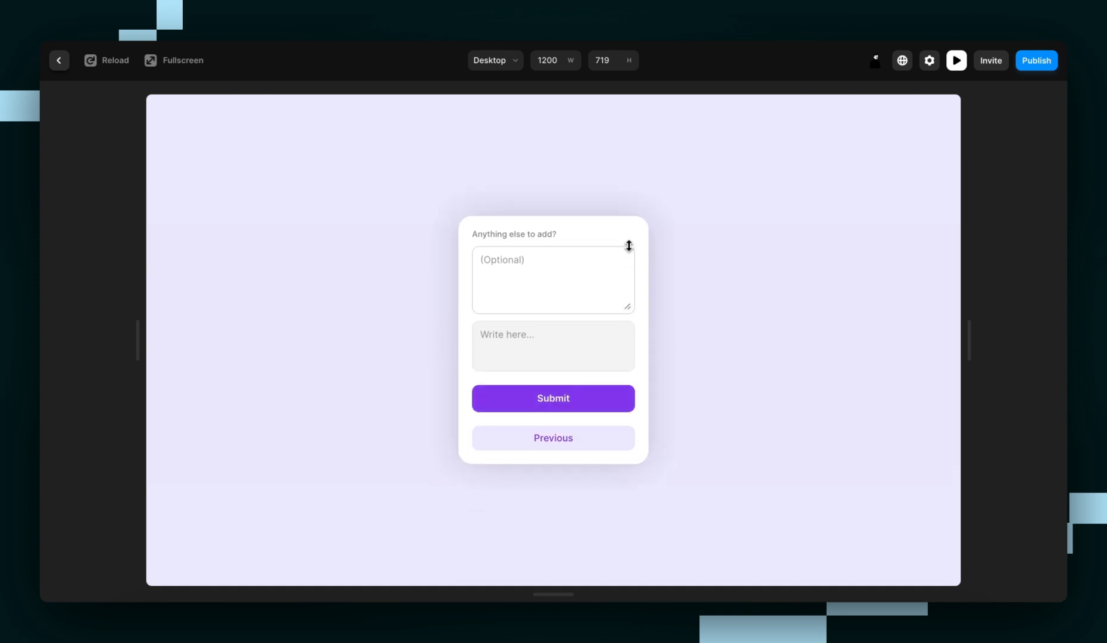
{"action": "left_click", "coordinate": [553, 279]}
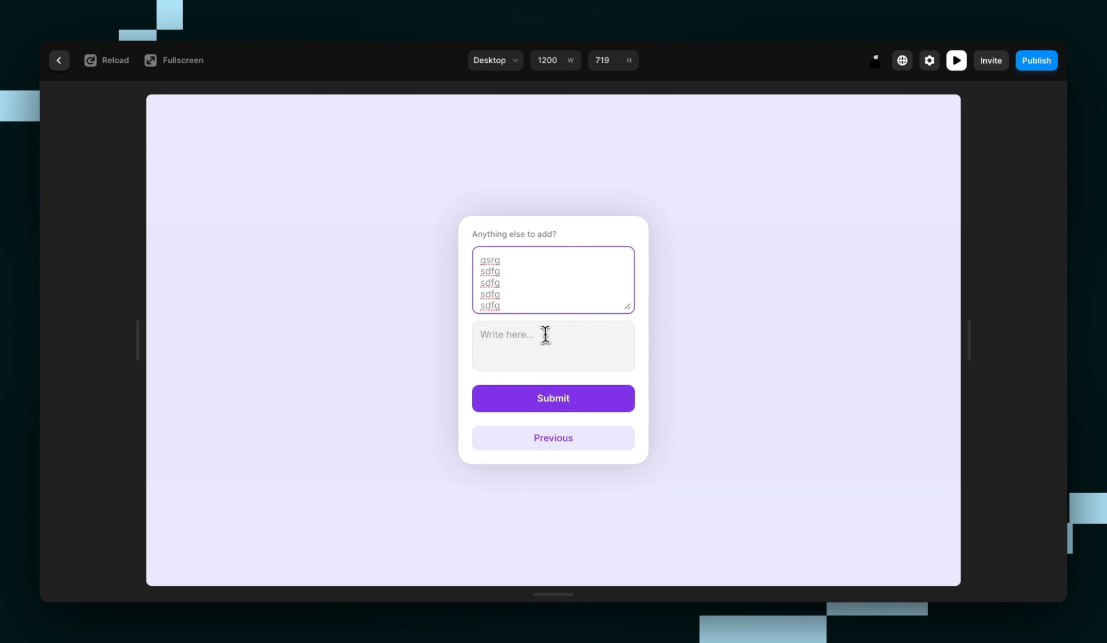
{"action": "left_click", "coordinate": [553, 345]}
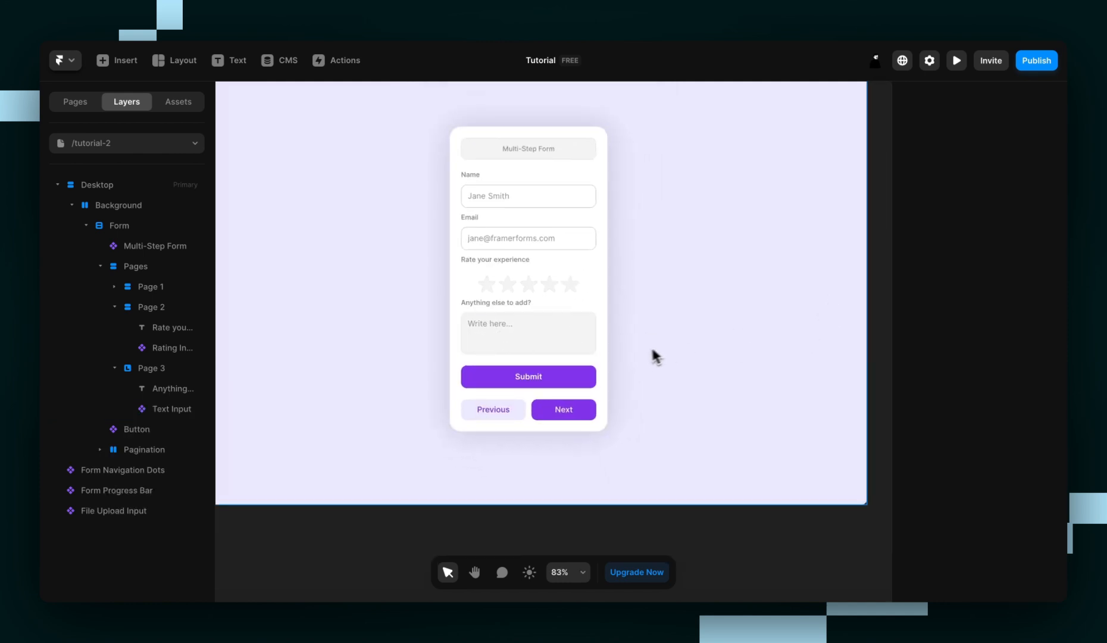
{"action": "left_click", "coordinate": [118, 205]}
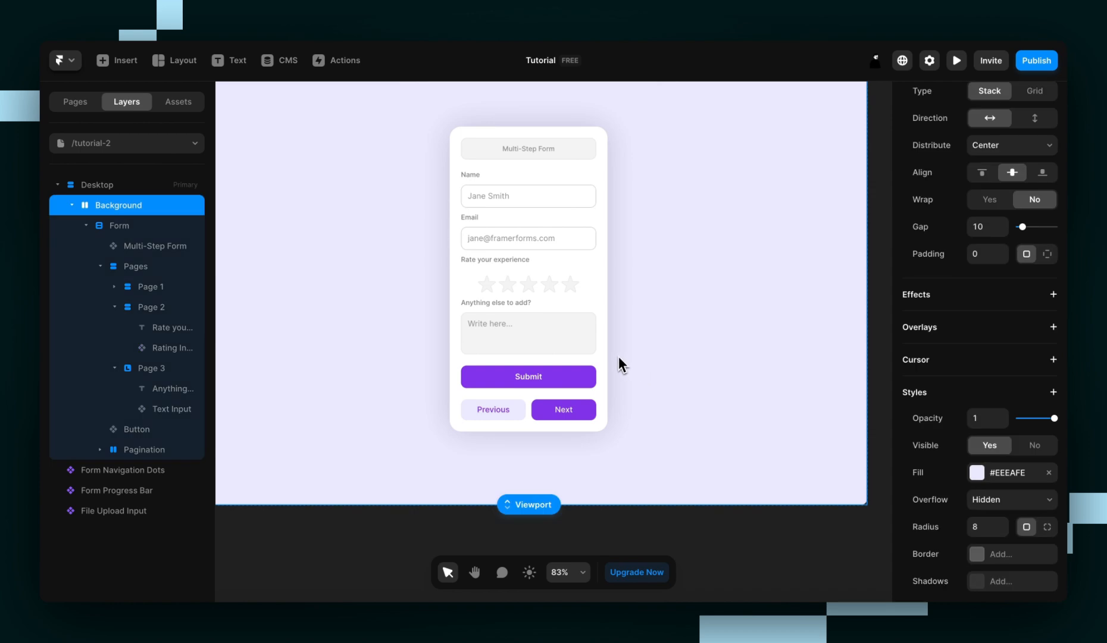
{"action": "mouse_move", "coordinate": [557, 353]}
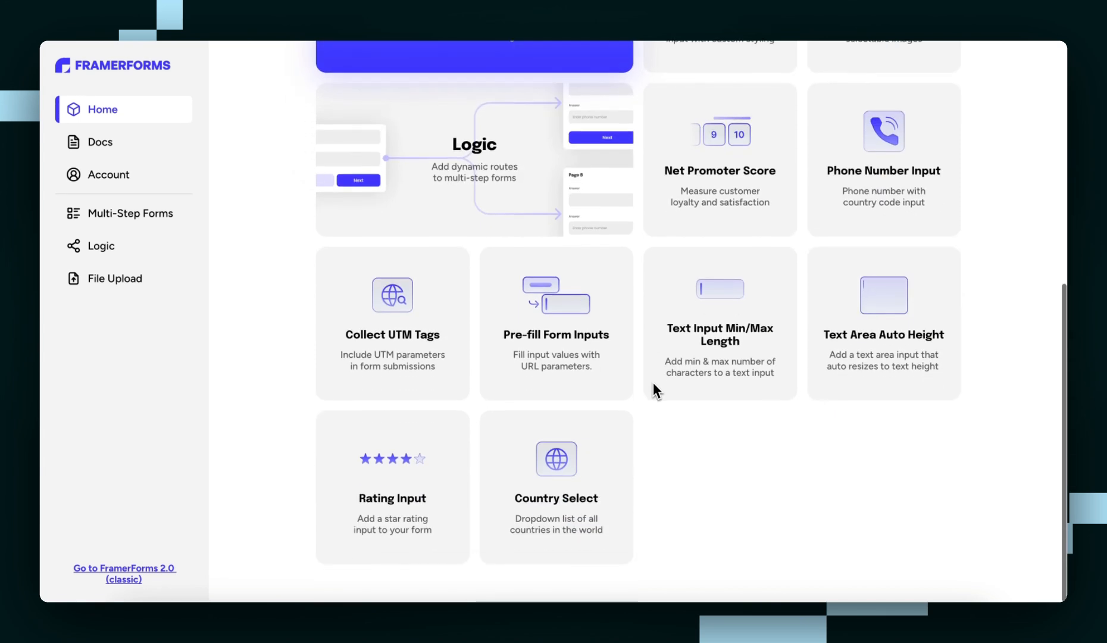
{"action": "scroll", "scroll_direction": "up", "scroll_amount": 3}
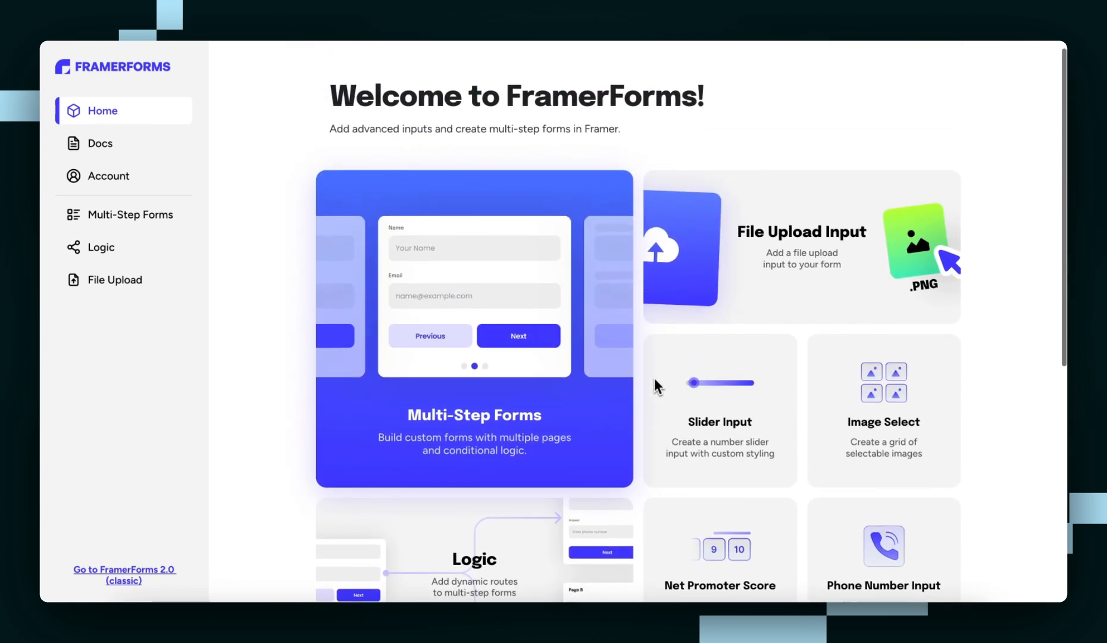
{"action": "mouse_move", "coordinate": [686, 254]}
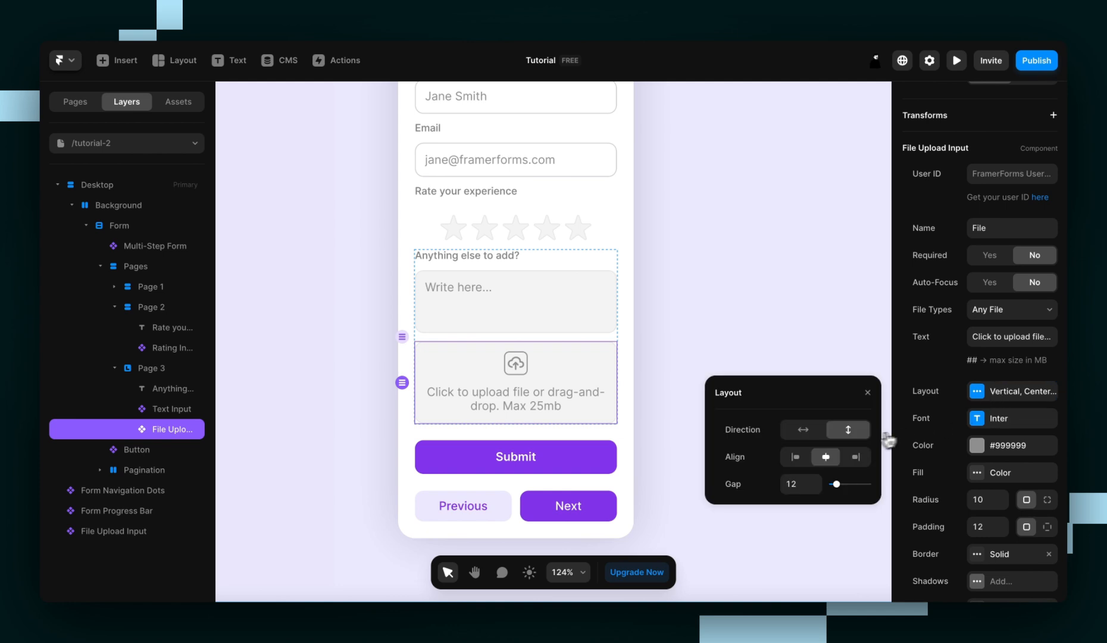
Place the upload icon beside its text and change the prompt to 'Leave a video review'
{"action": "left_click", "coordinate": [803, 429]}
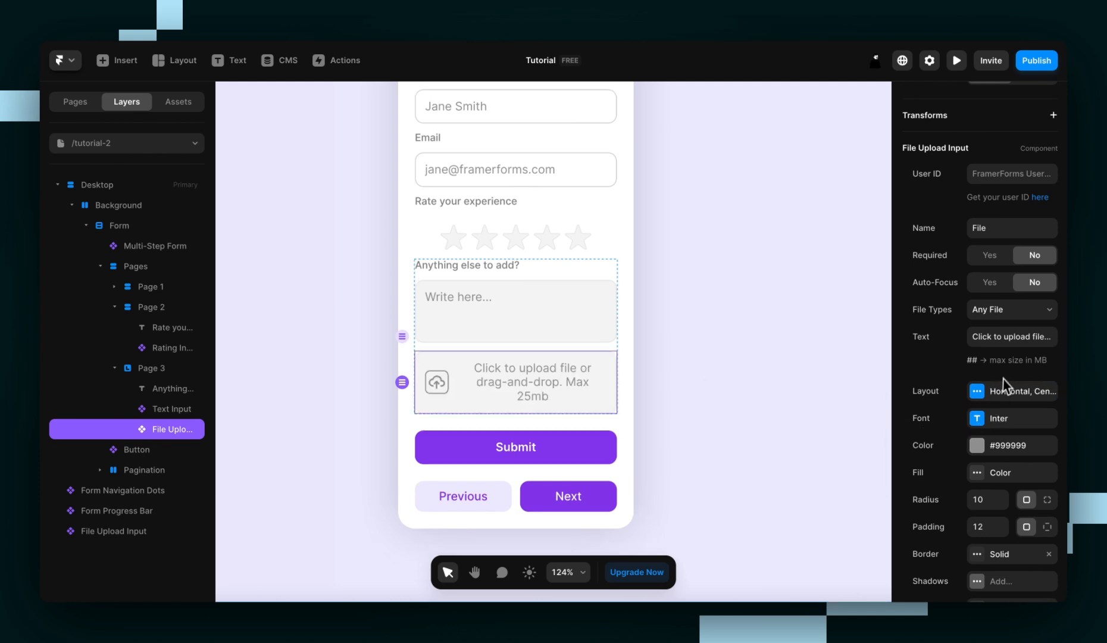
{"action": "left_click", "coordinate": [1011, 336]}
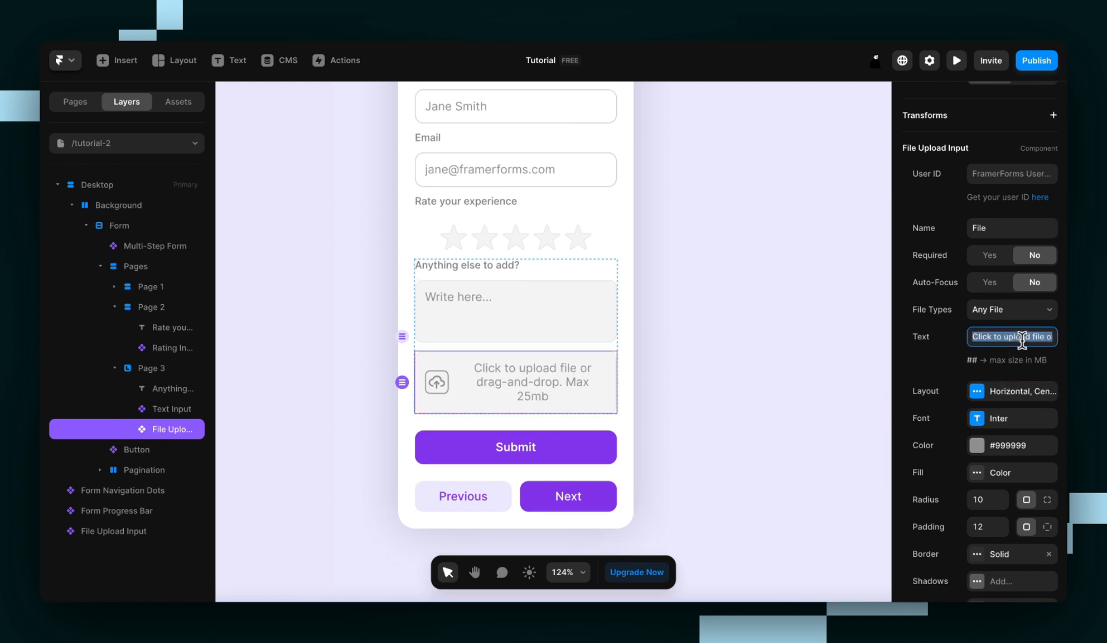
{"action": "type", "text": "Leave a video review"}
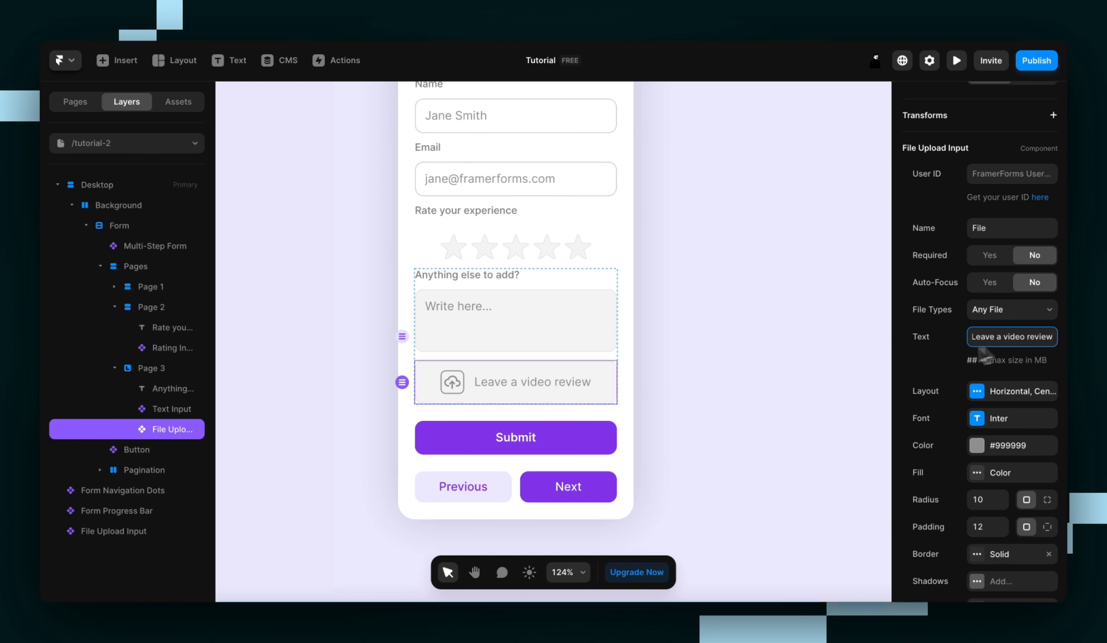
Left-align the upload field contents, deselect it, and preview the form
{"action": "left_click", "coordinate": [1018, 391]}
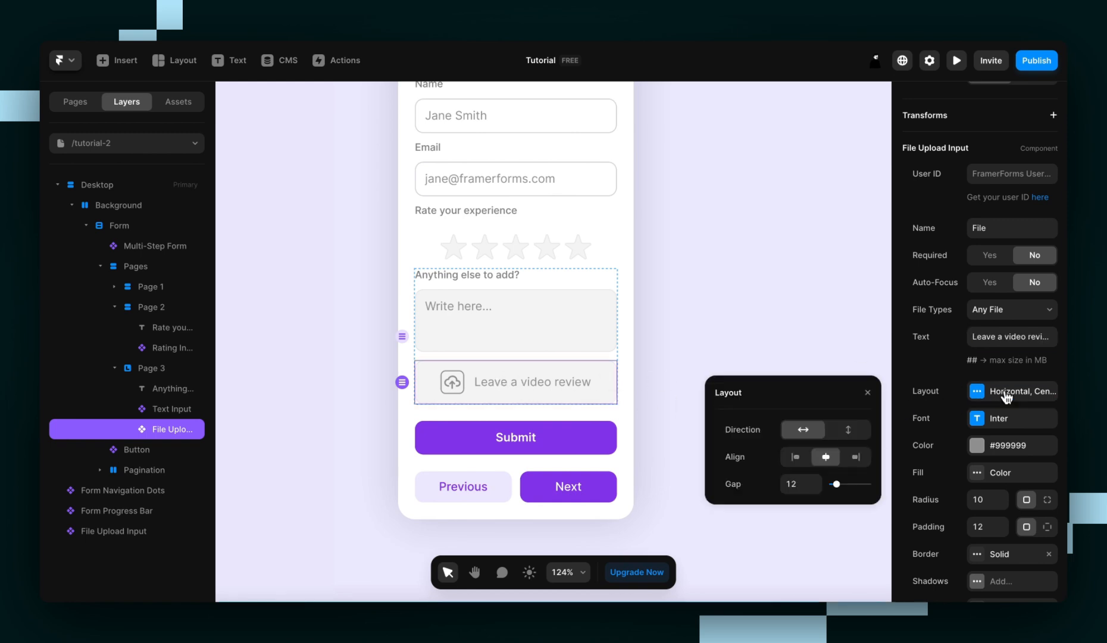
{"action": "left_click", "coordinate": [795, 456]}
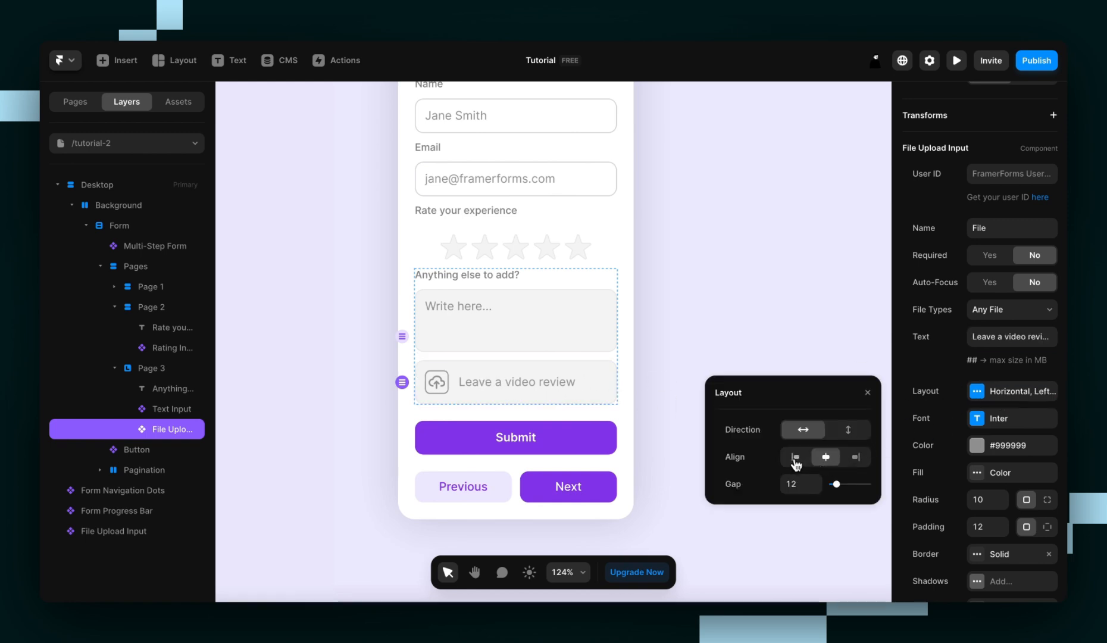
{"action": "left_click", "coordinate": [826, 457]}
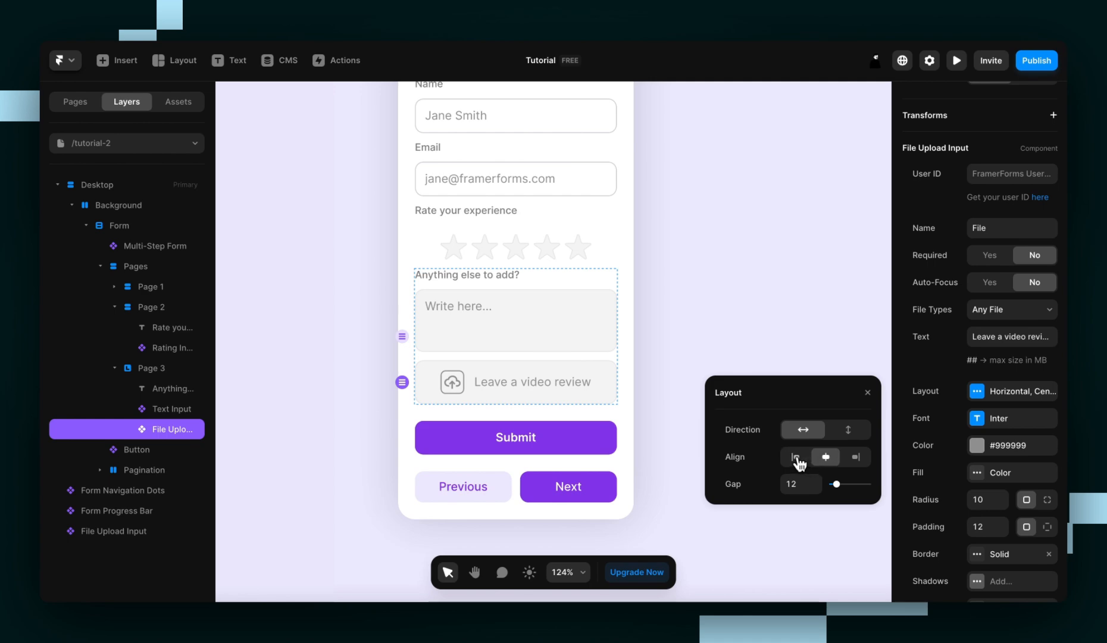
{"action": "left_click", "coordinate": [793, 456]}
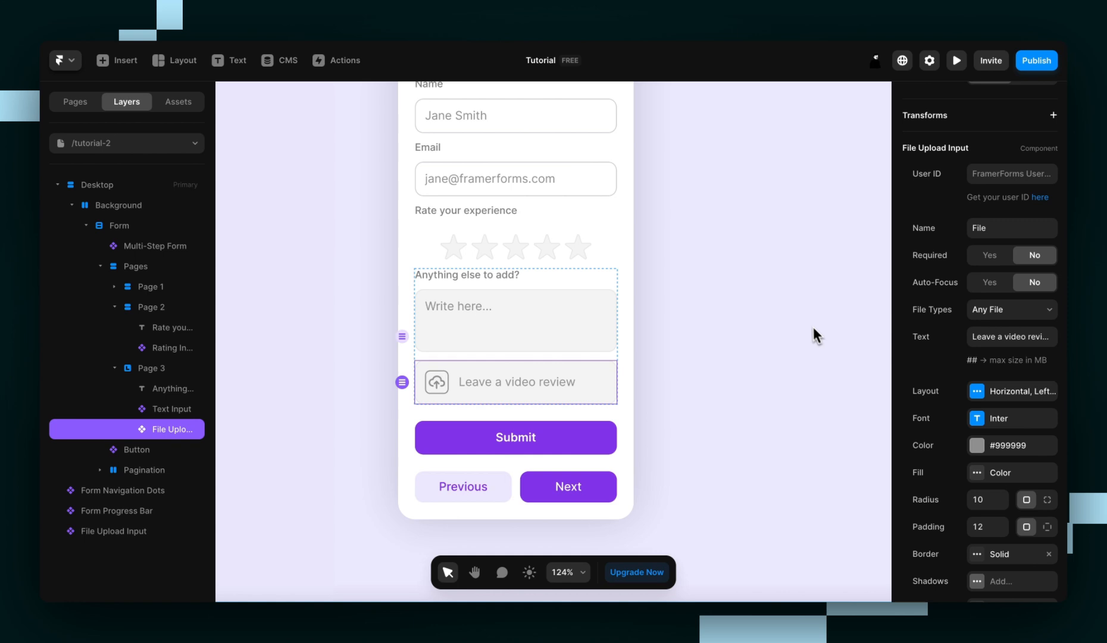
{"action": "left_click", "coordinate": [117, 204]}
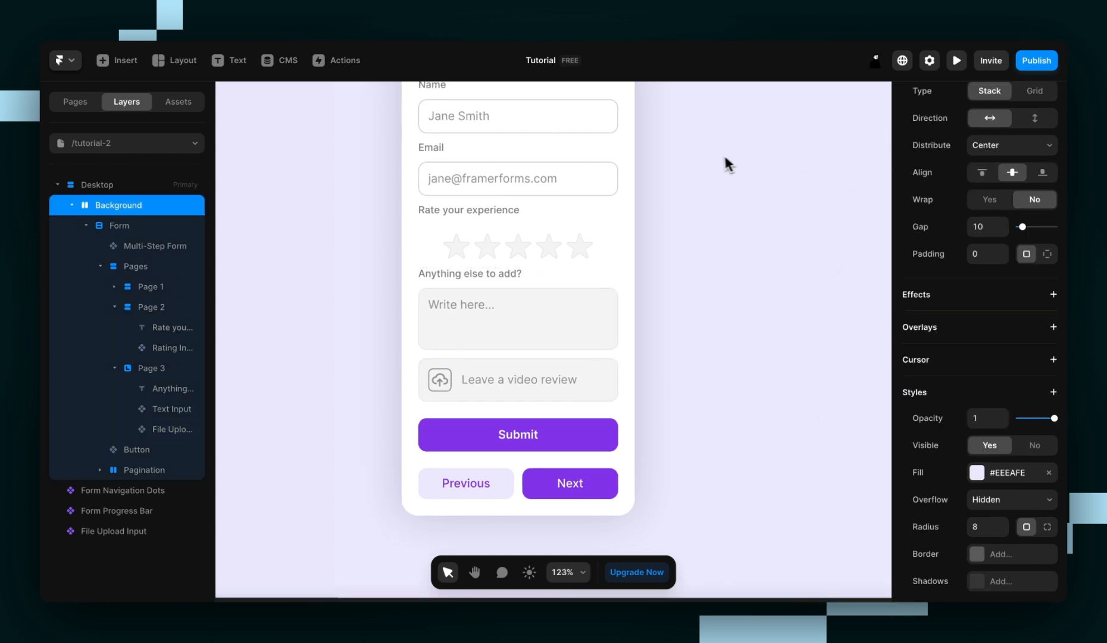
{"action": "left_click", "coordinate": [956, 60]}
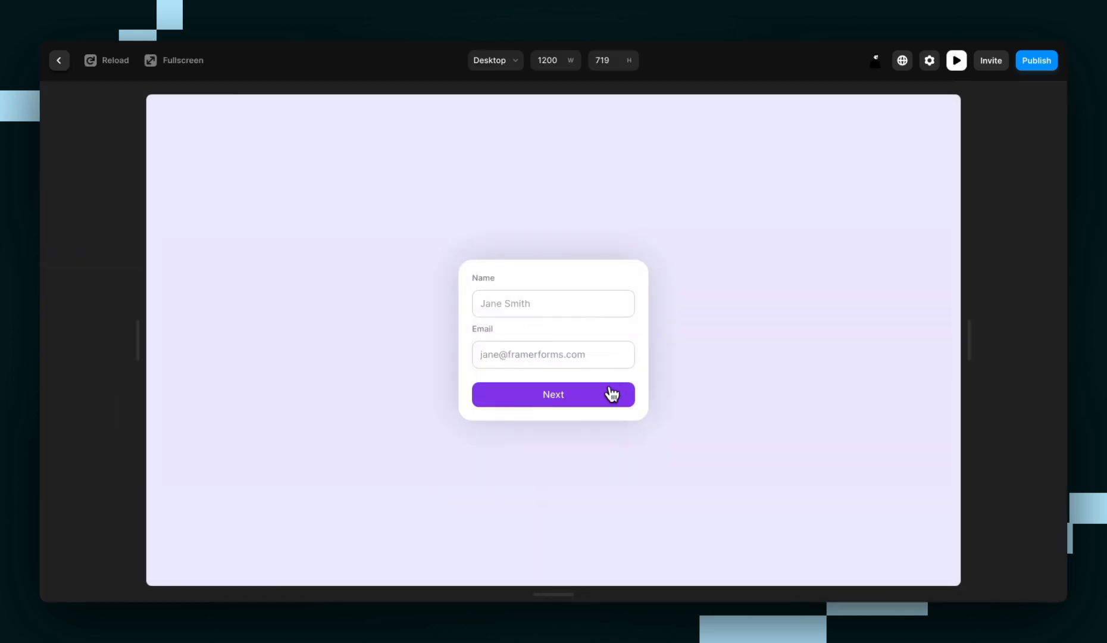
Exit preview and set the upload field's File Types to Any Video File
{"action": "left_click", "coordinate": [553, 394]}
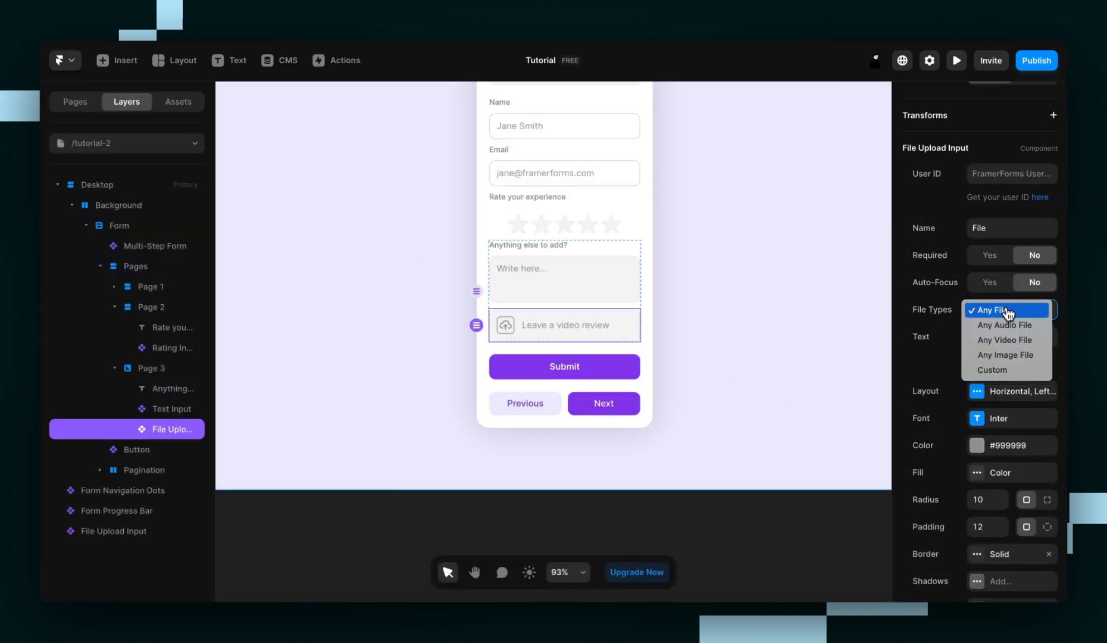
{"action": "left_click", "coordinate": [1003, 340]}
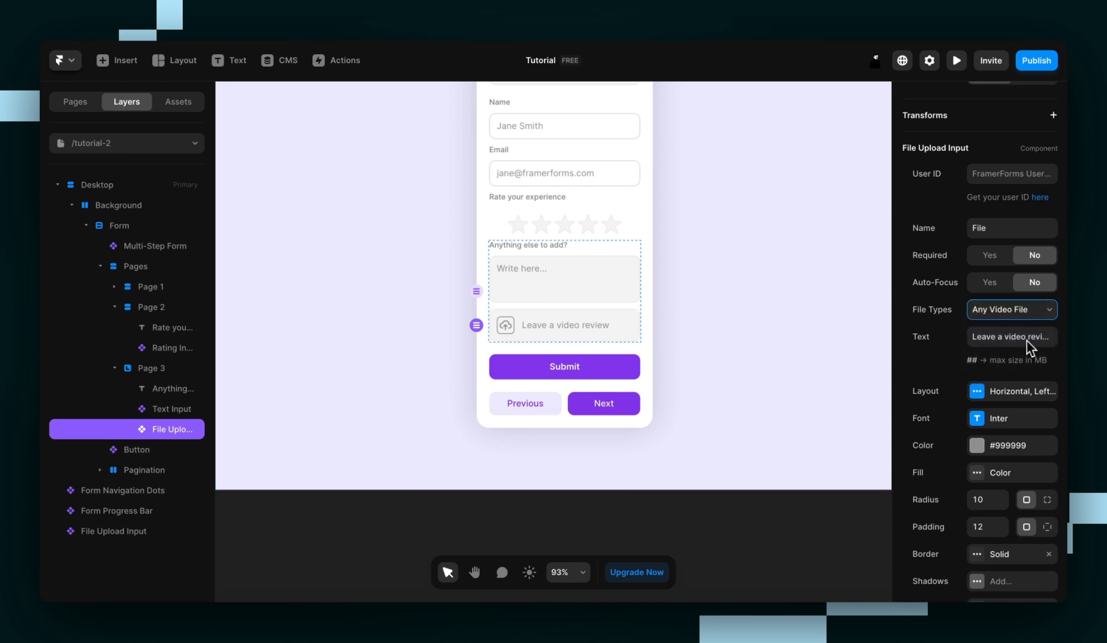
{"action": "left_click", "coordinate": [118, 205]}
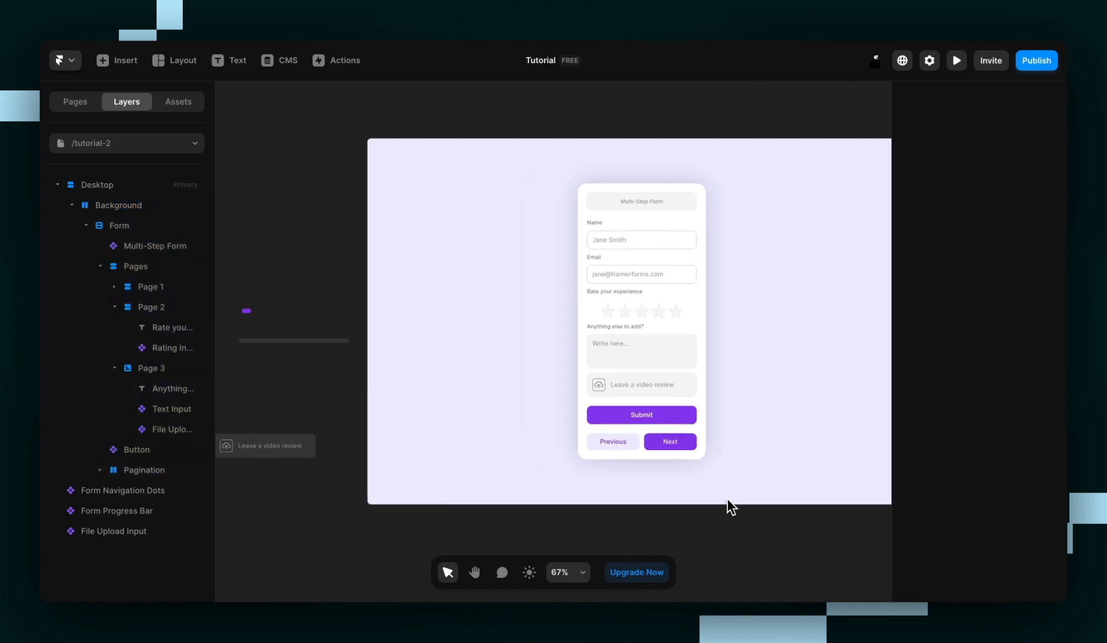
Place the Form Progress Bar inside the form and preview it through the rating step
{"action": "left_click", "coordinate": [640, 200]}
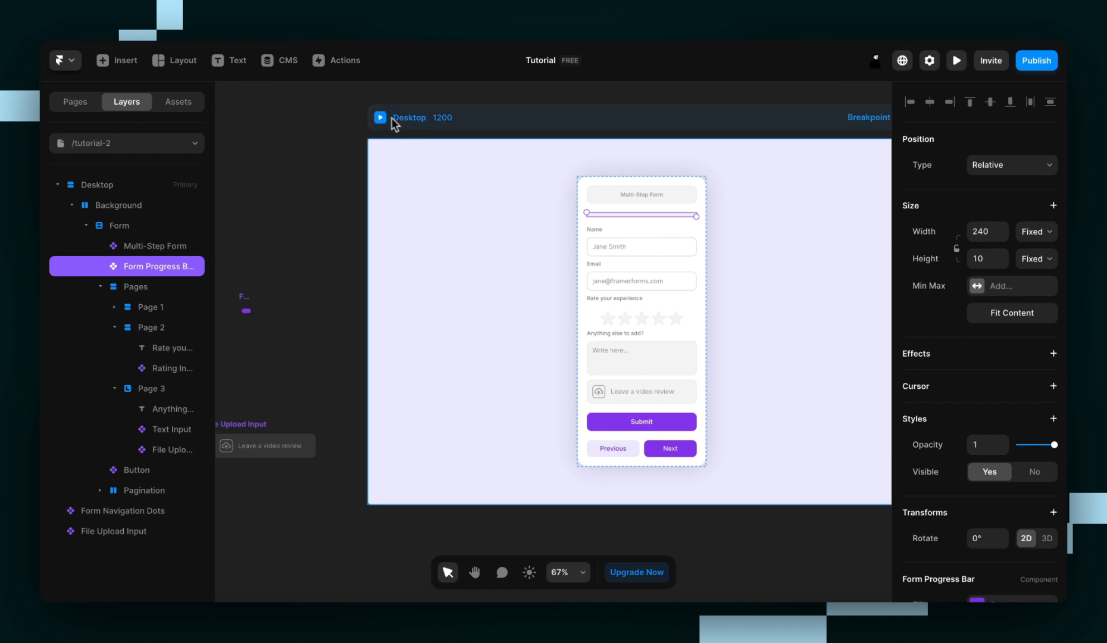
{"action": "left_click", "coordinate": [380, 118]}
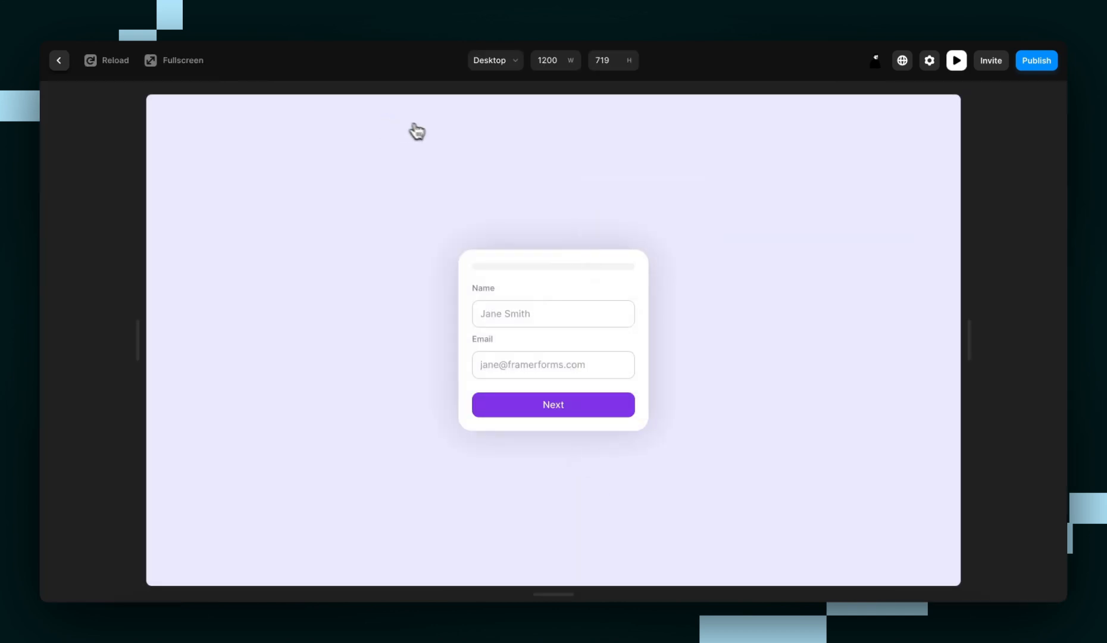
{"action": "left_click", "coordinate": [553, 404]}
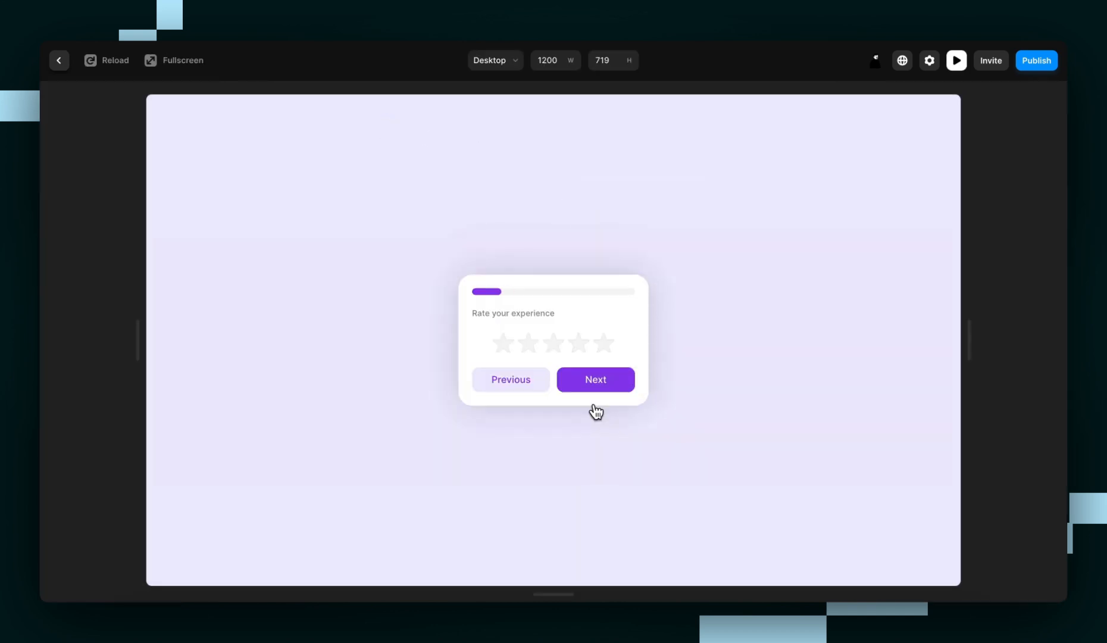
{"action": "left_click", "coordinate": [594, 379]}
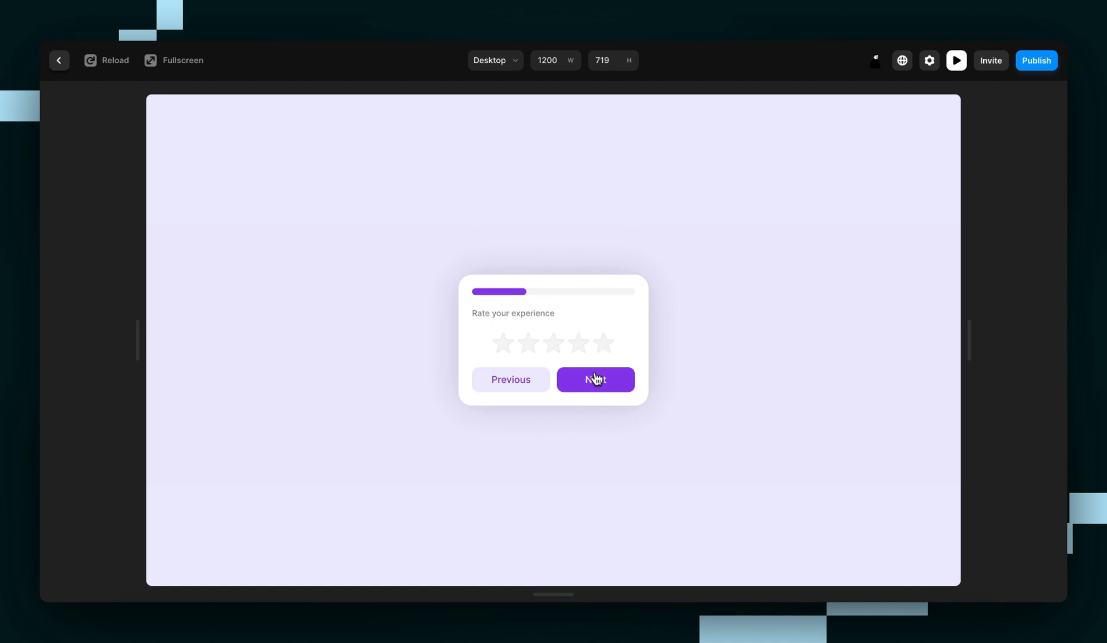
{"action": "left_click", "coordinate": [595, 379]}
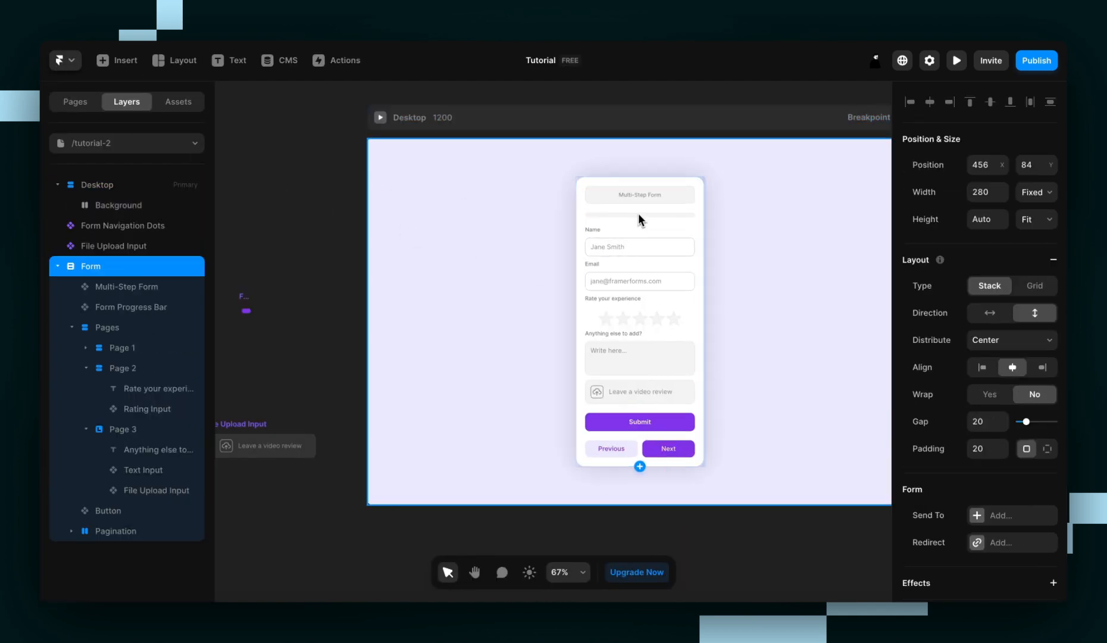
Swap in Form Navigation Dots via the Layers panel and preview advancing between steps
{"action": "left_click", "coordinate": [116, 530]}
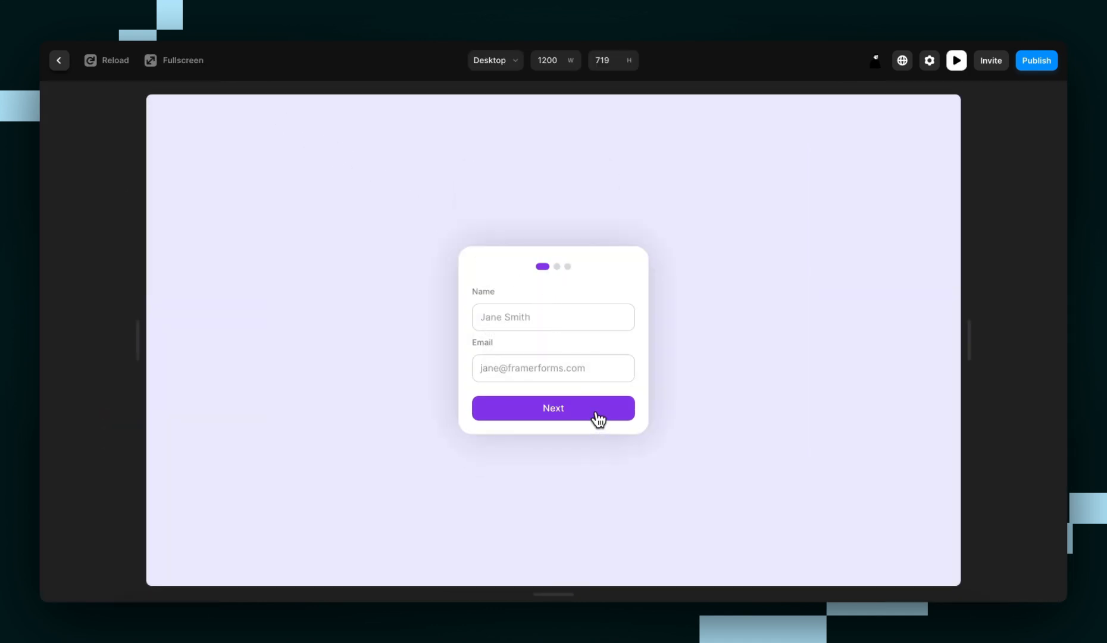
{"action": "left_click", "coordinate": [553, 408]}
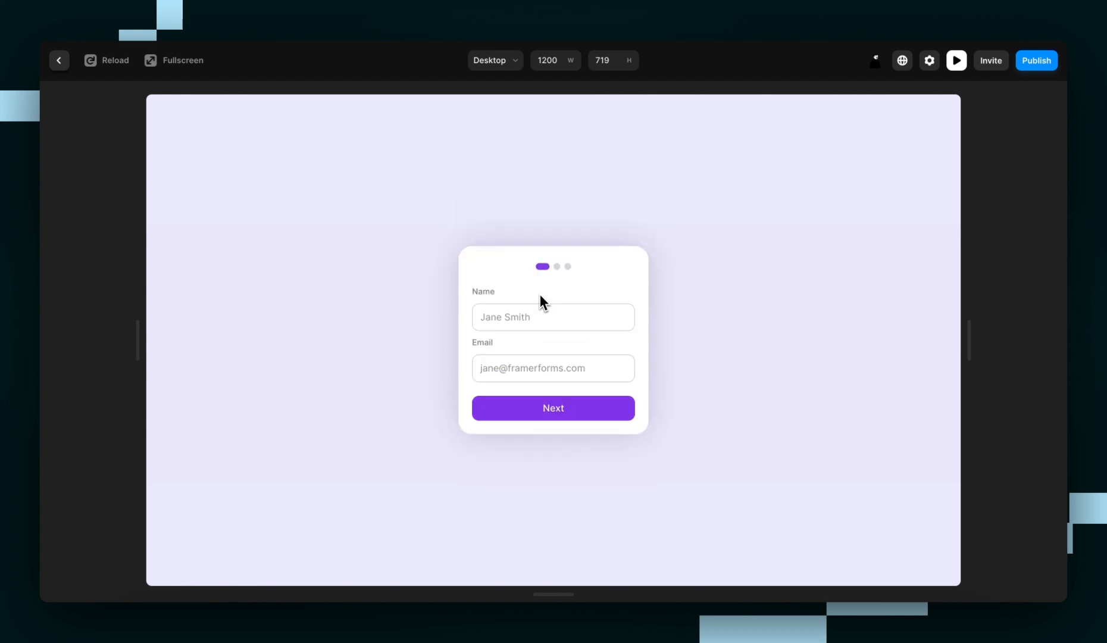
{"action": "left_click", "coordinate": [553, 408]}
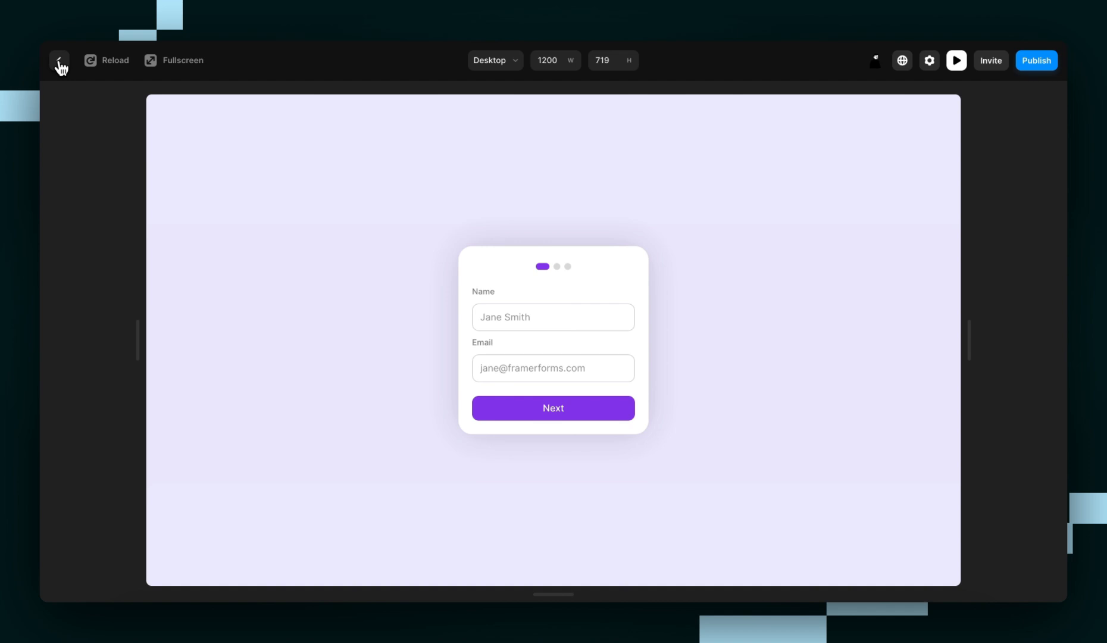
{"action": "mouse_move", "coordinate": [60, 61]}
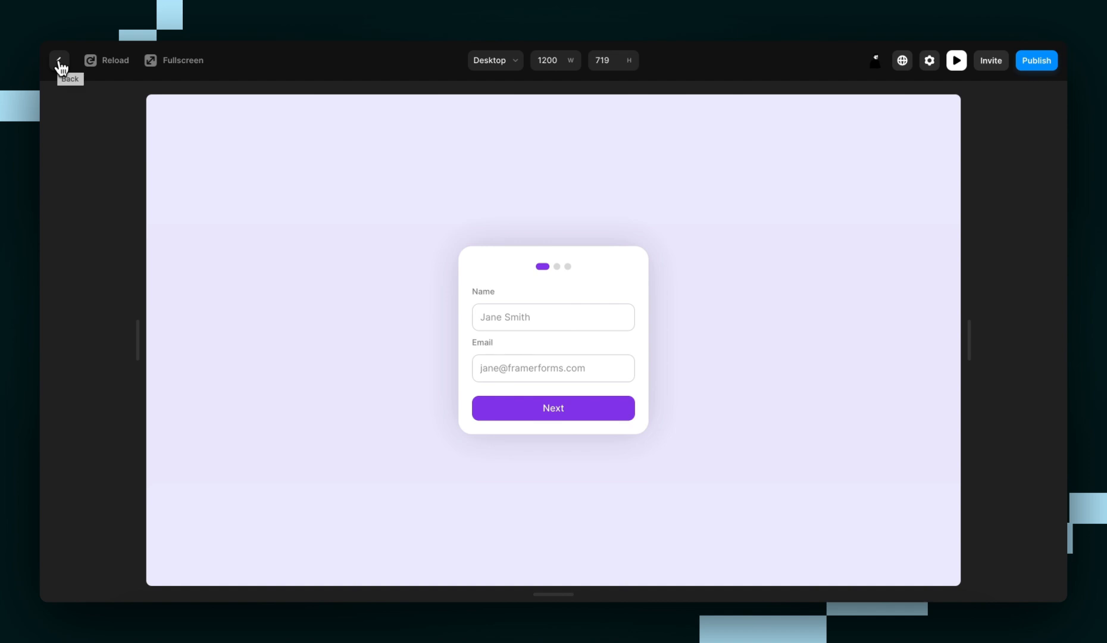
Exit preview and scroll the Multi-Step Forms guide to the progress bar, page label and dots cards
{"action": "left_click", "coordinate": [59, 60]}
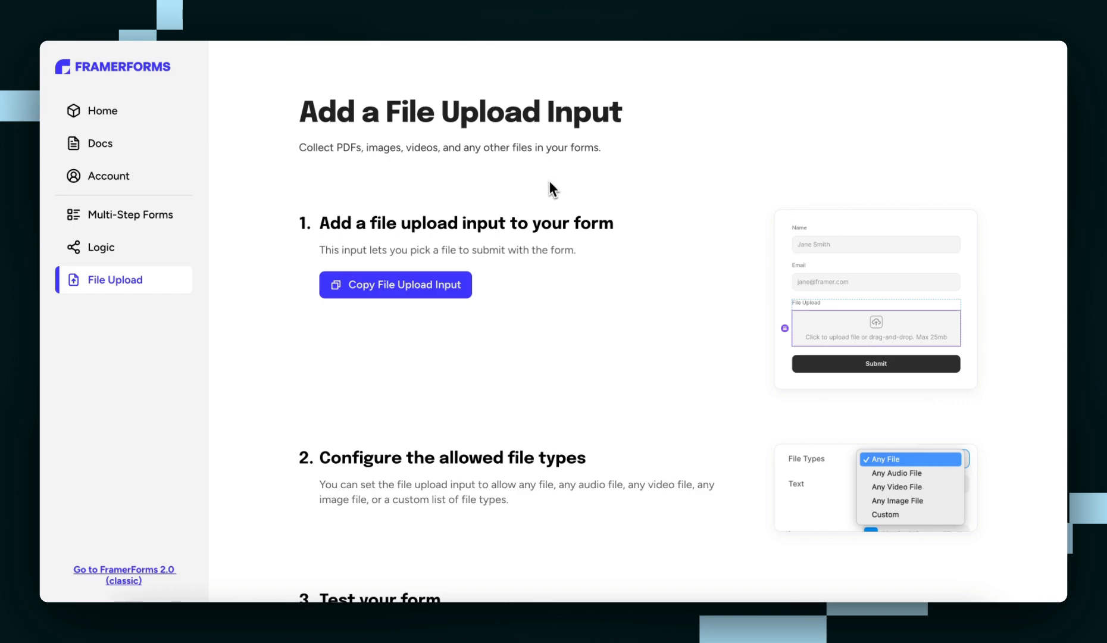
{"action": "left_click", "coordinate": [130, 214]}
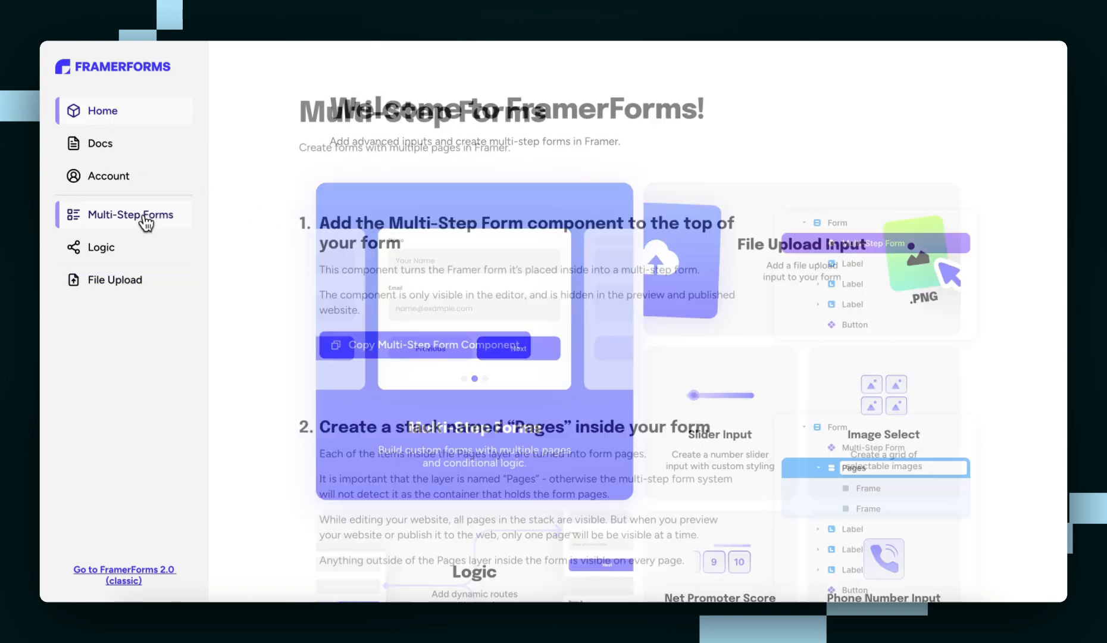
{"action": "scroll", "scroll_direction": "down", "scroll_amount": 3}
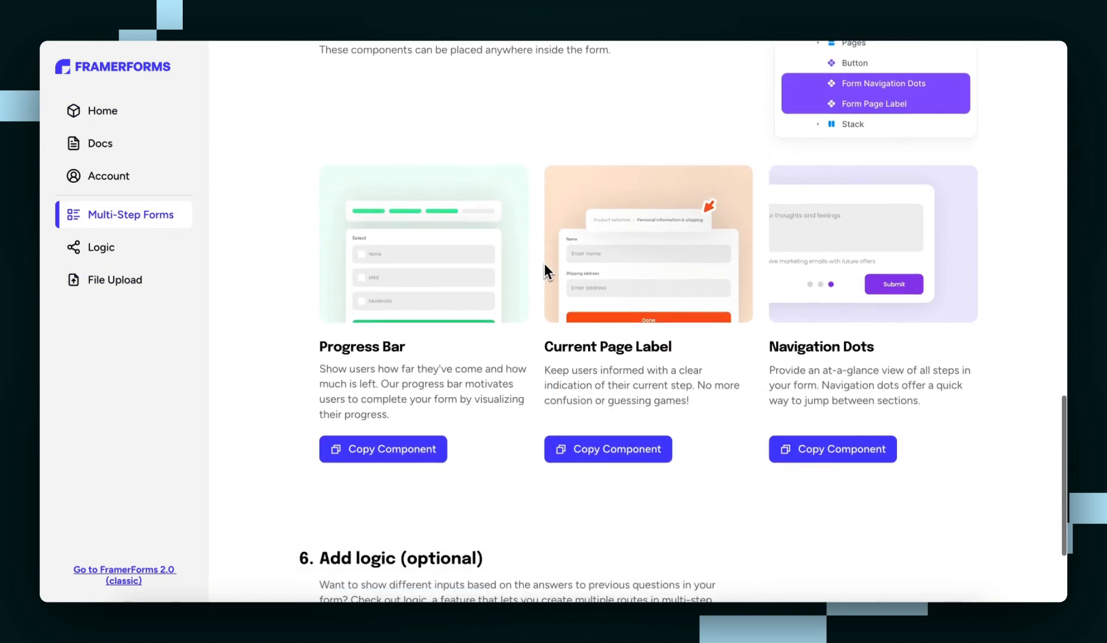
{"action": "scroll", "scroll_direction": "down", "scroll_amount": 3}
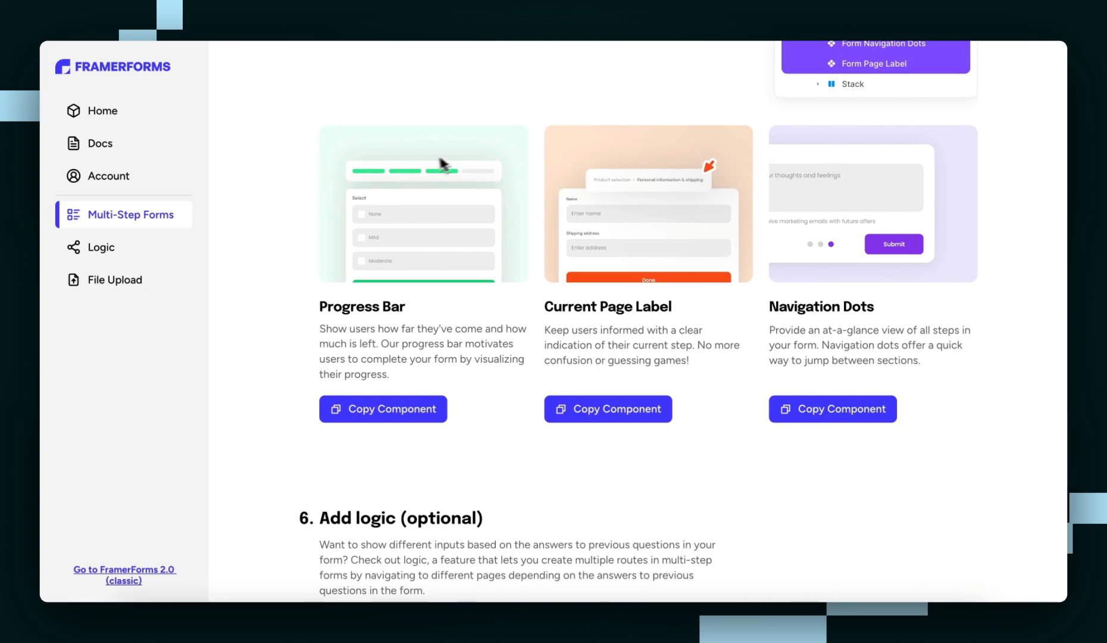
{"action": "mouse_move", "coordinate": [281, 290]}
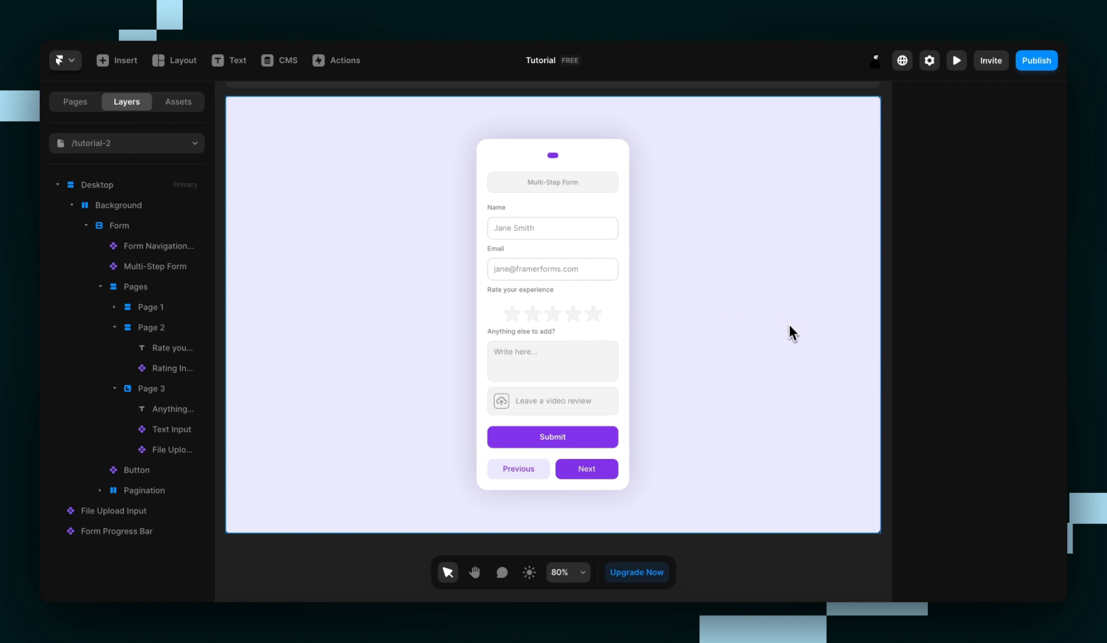
{"action": "mouse_move", "coordinate": [815, 367]}
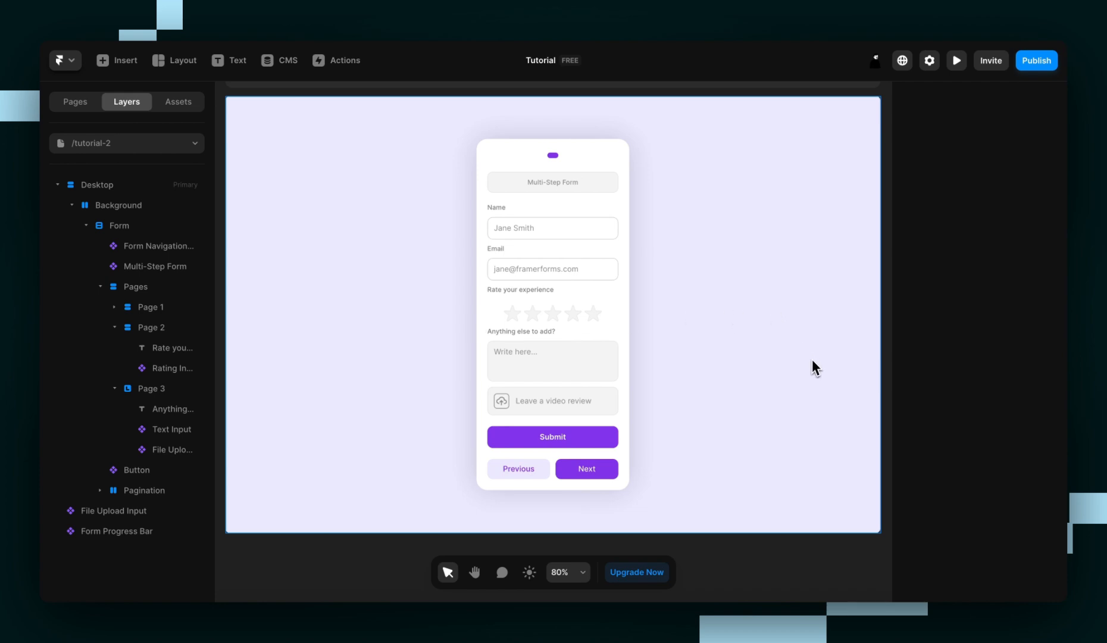